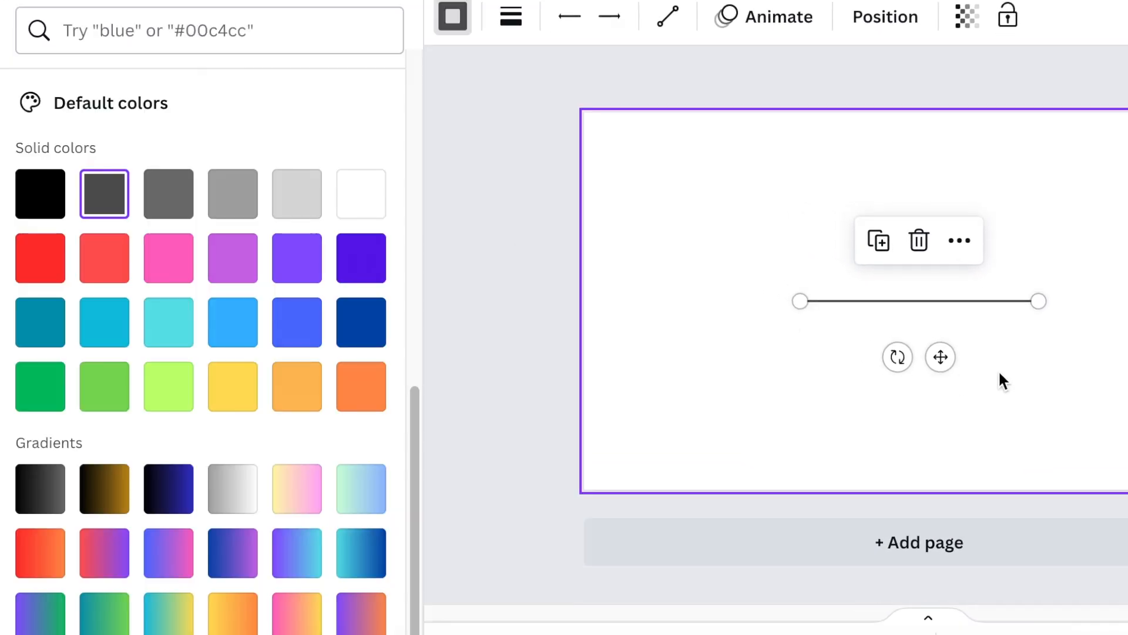
- Tilt one line upward and swing a copy into the lower arm, forming a left-pointing chevron
{"action": "left_click_drag", "start_coordinate": [1036, 301], "coordinate": [957, 187]}
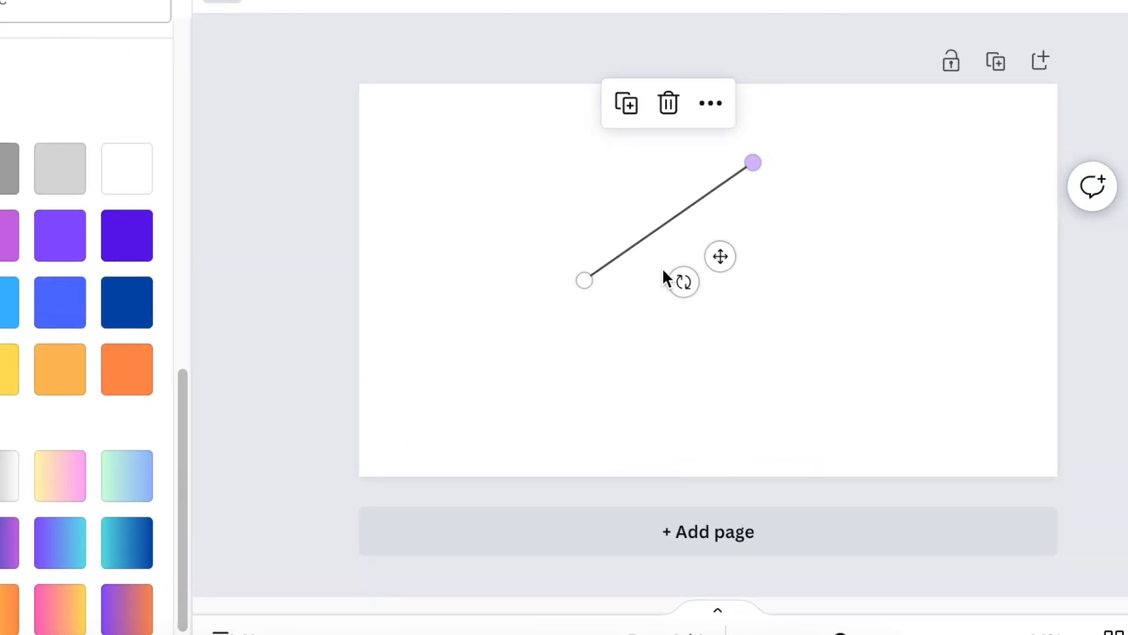
{"action": "left_click_drag", "start_coordinate": [584, 280], "coordinate": [524, 226]}
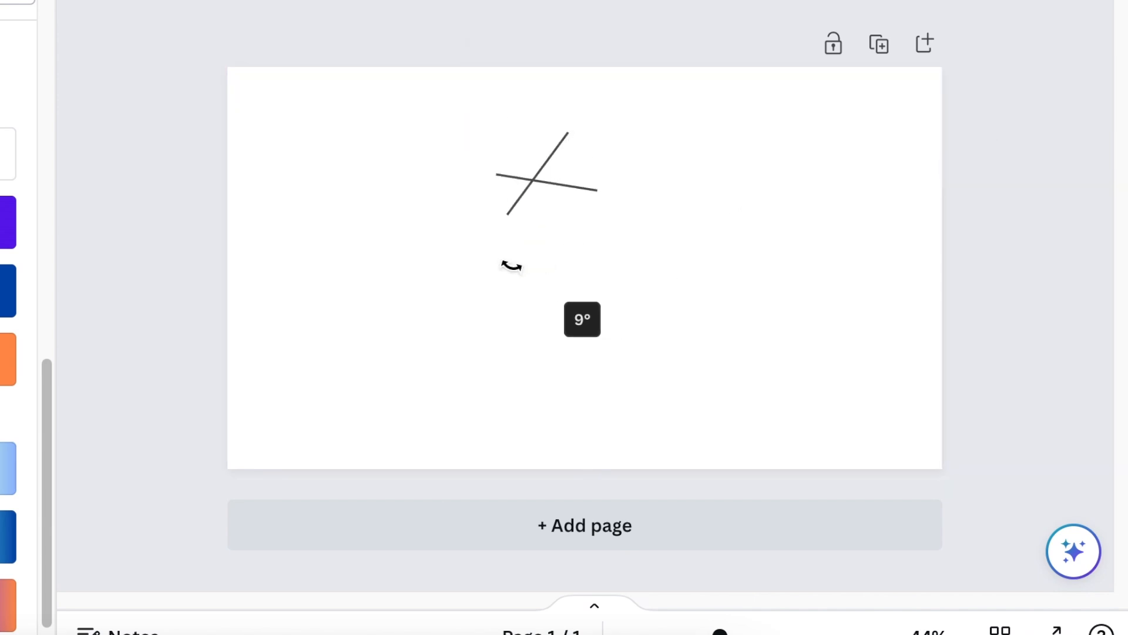
{"action": "left_click_drag", "start_coordinate": [597, 190], "coordinate": [569, 285]}
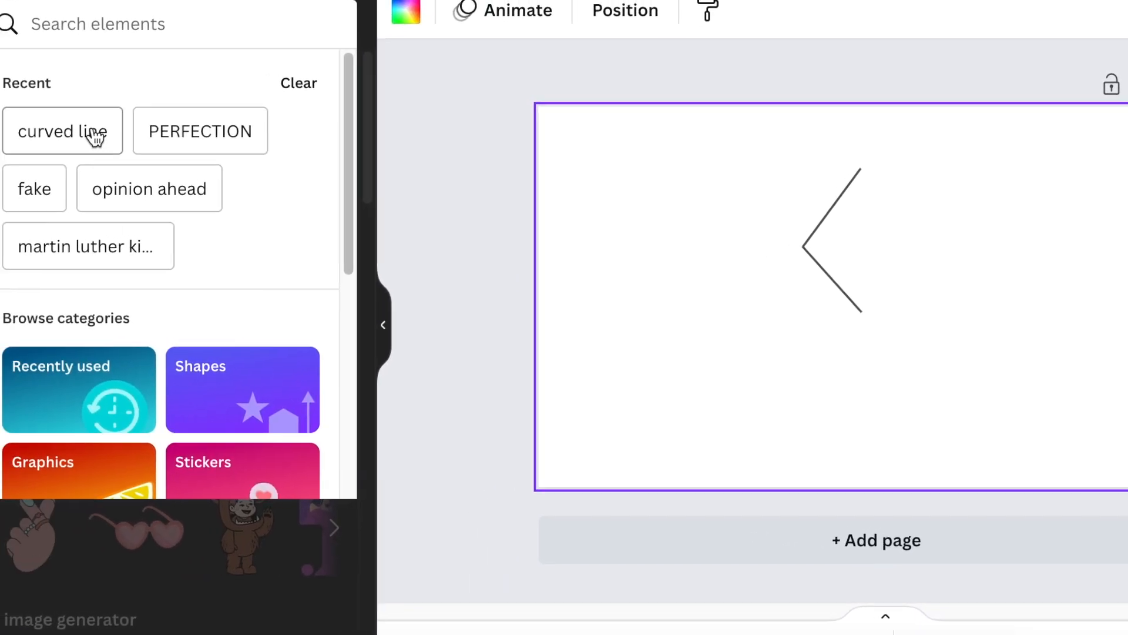
- Insert a 'curved line' element across the open angle and match its colour to the lines
{"action": "left_click", "coordinate": [61, 131]}
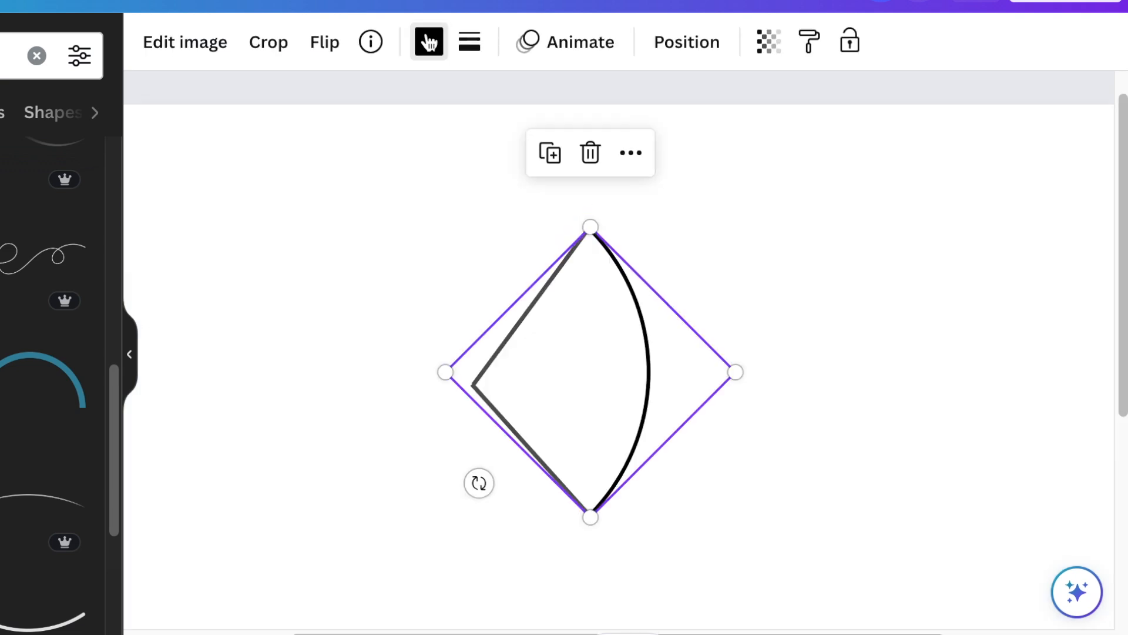
{"action": "left_click", "coordinate": [427, 41]}
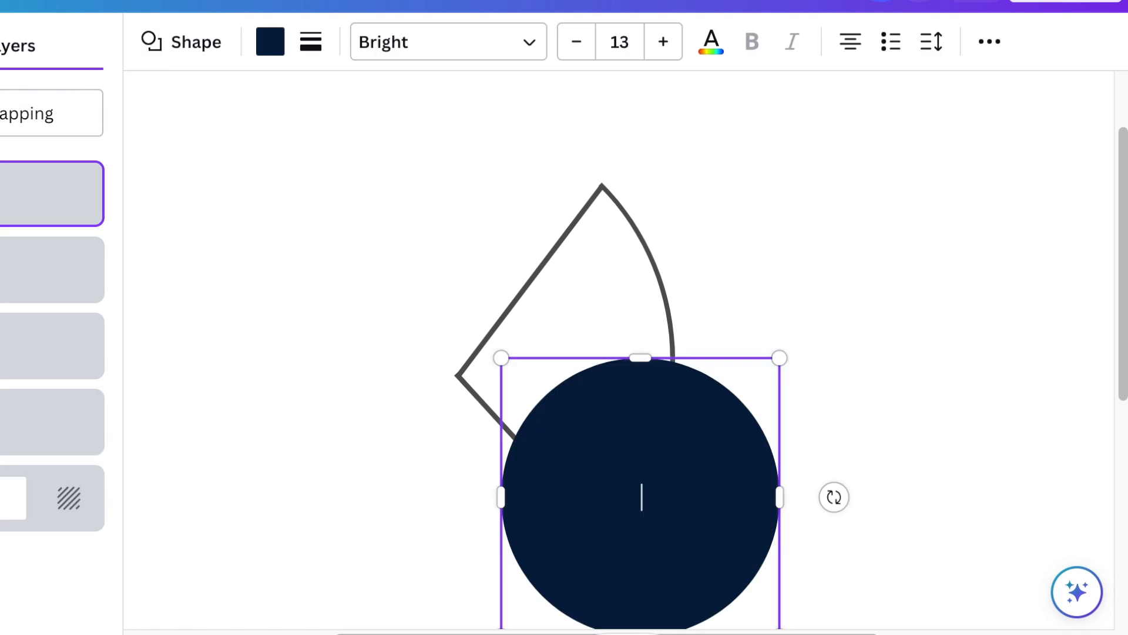
- Squeeze the circle into a narrow oval, fit it inside the arc and recolour it light blue
{"action": "left_click_drag", "start_coordinate": [779, 496], "coordinate": [600, 502]}
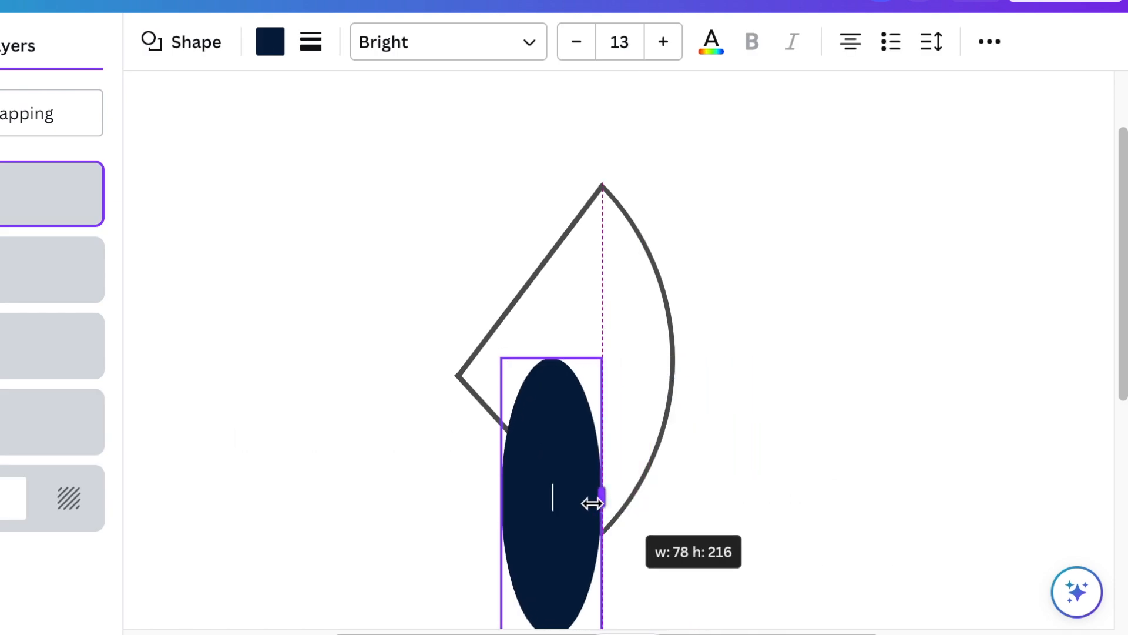
{"action": "left_click_drag", "start_coordinate": [601, 502], "coordinate": [552, 504]}
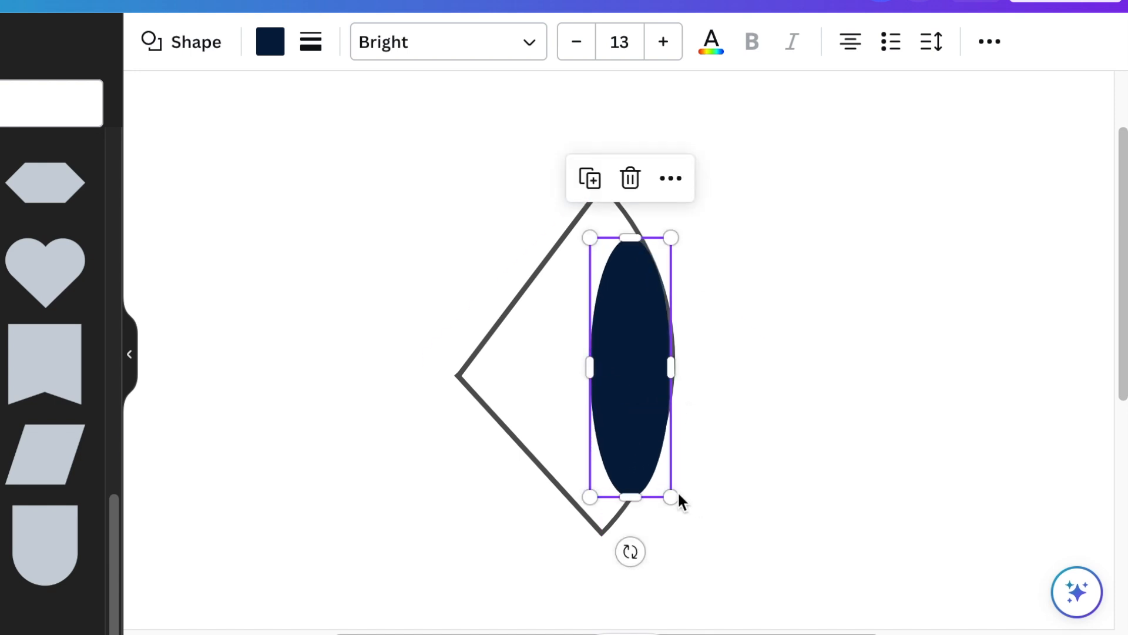
{"action": "left_click_drag", "start_coordinate": [675, 496], "coordinate": [662, 446]}
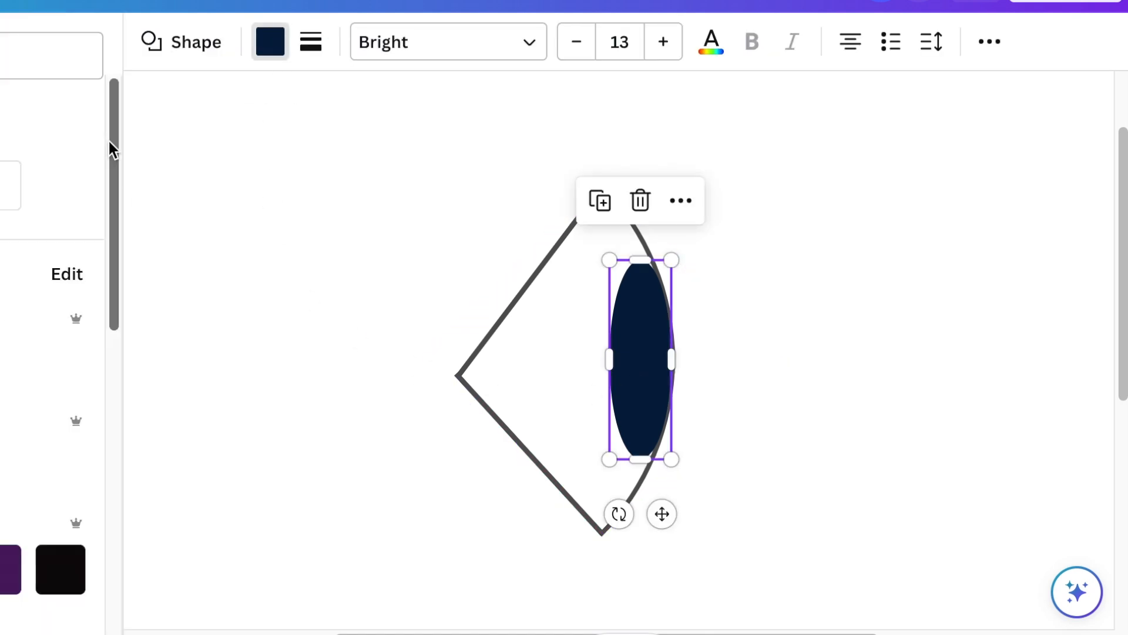
{"action": "scroll", "scroll_direction": "down", "scroll_amount": 3}
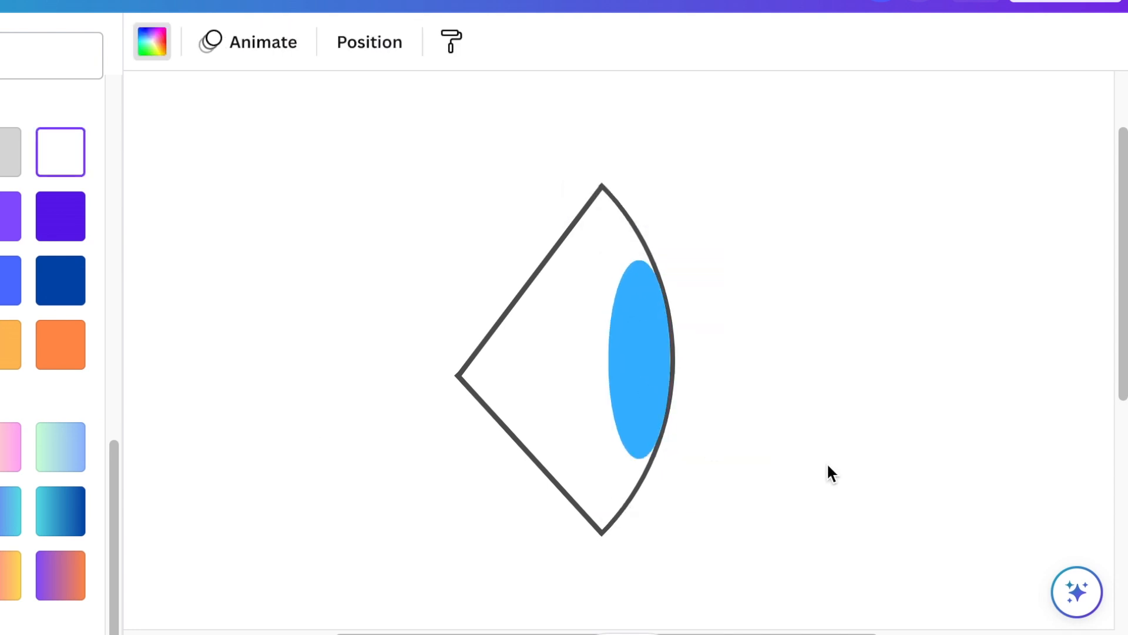
- Place a thin black pupil shape inside the blue iris, then select the angled outline
{"action": "left_click", "coordinate": [639, 359]}
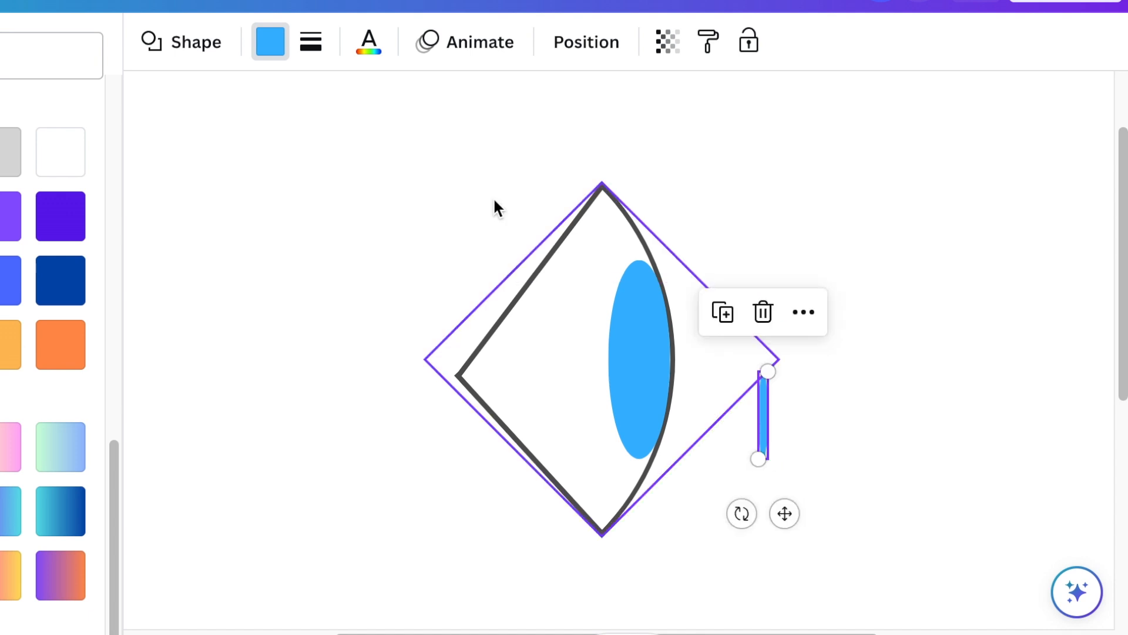
{"action": "left_click", "coordinate": [11, 216]}
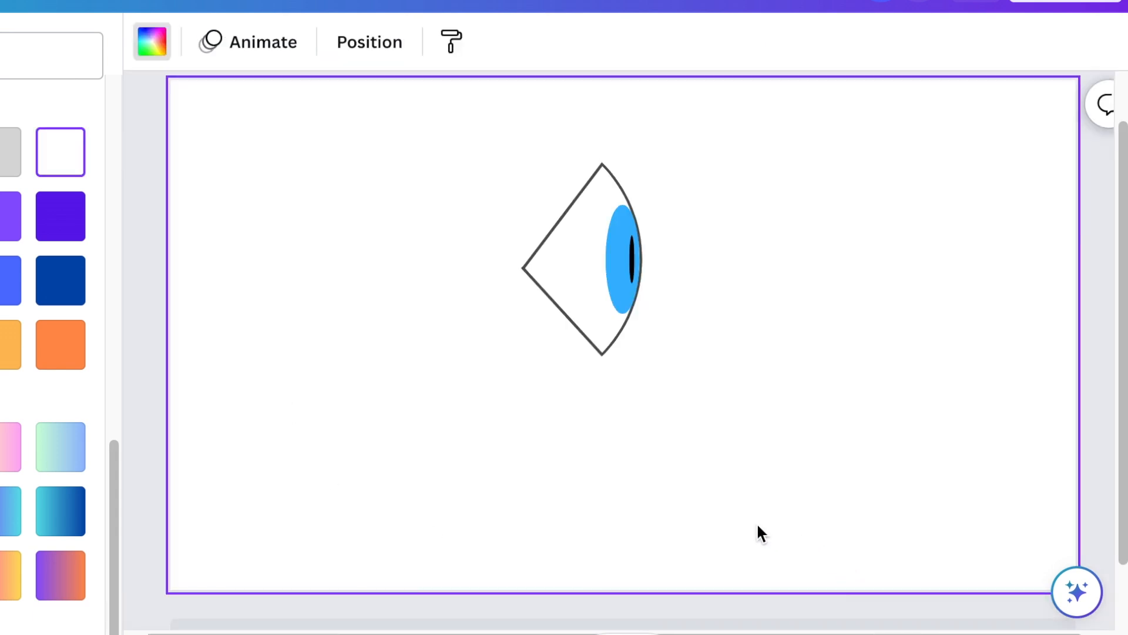
{"action": "mouse_move", "coordinate": [725, 592]}
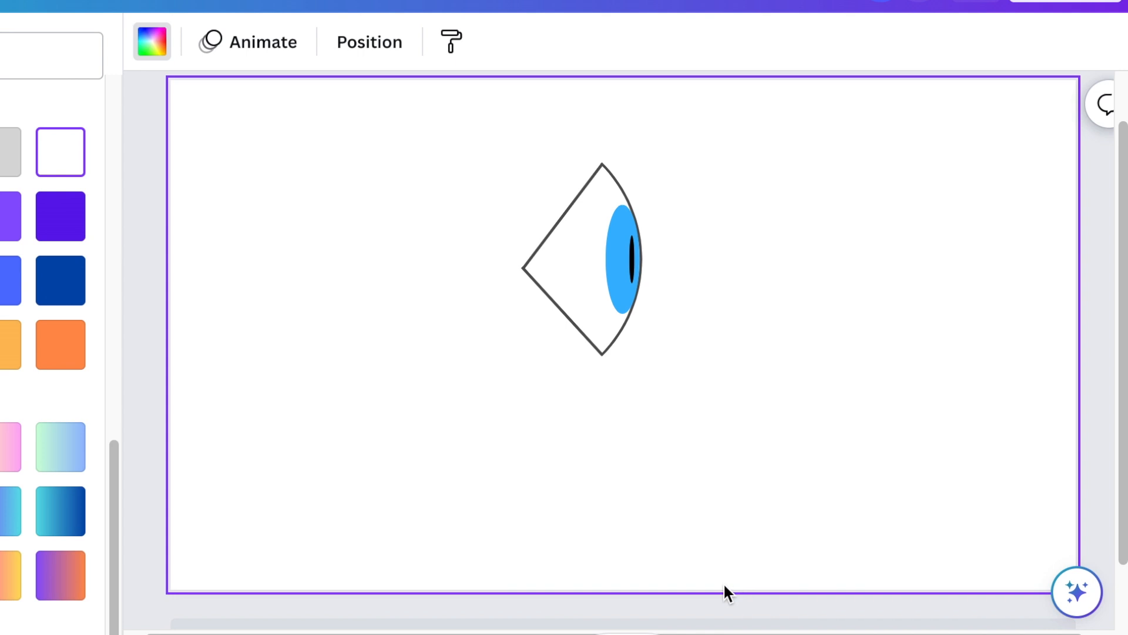
{"action": "mouse_move", "coordinate": [525, 416]}
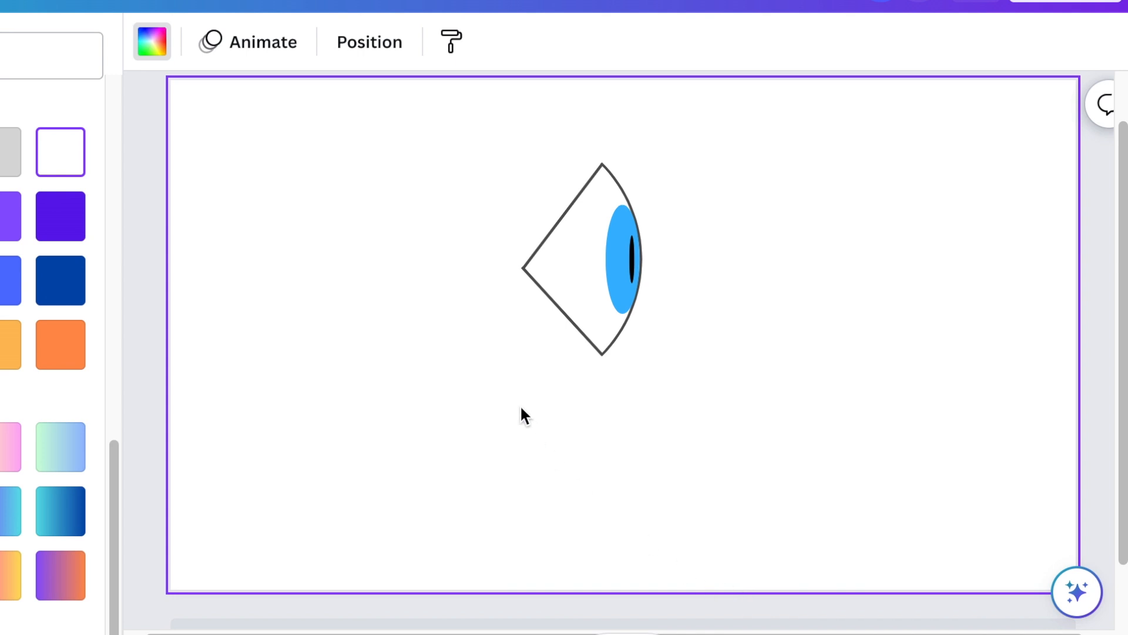
{"action": "left_click", "coordinate": [601, 271]}
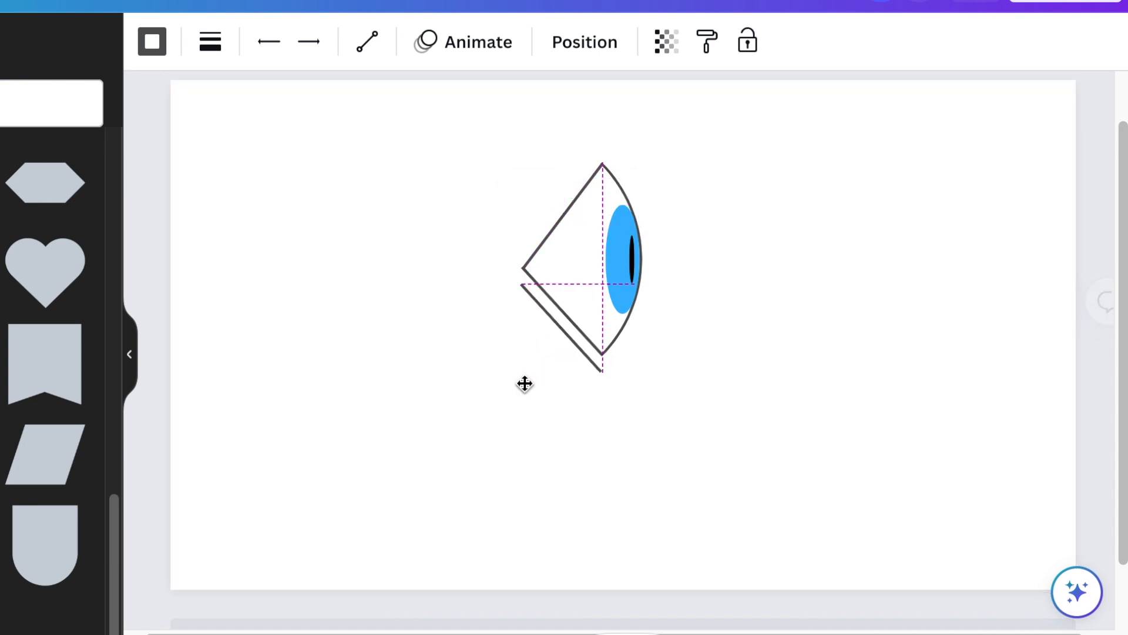
{"action": "mouse_move", "coordinate": [530, 378]}
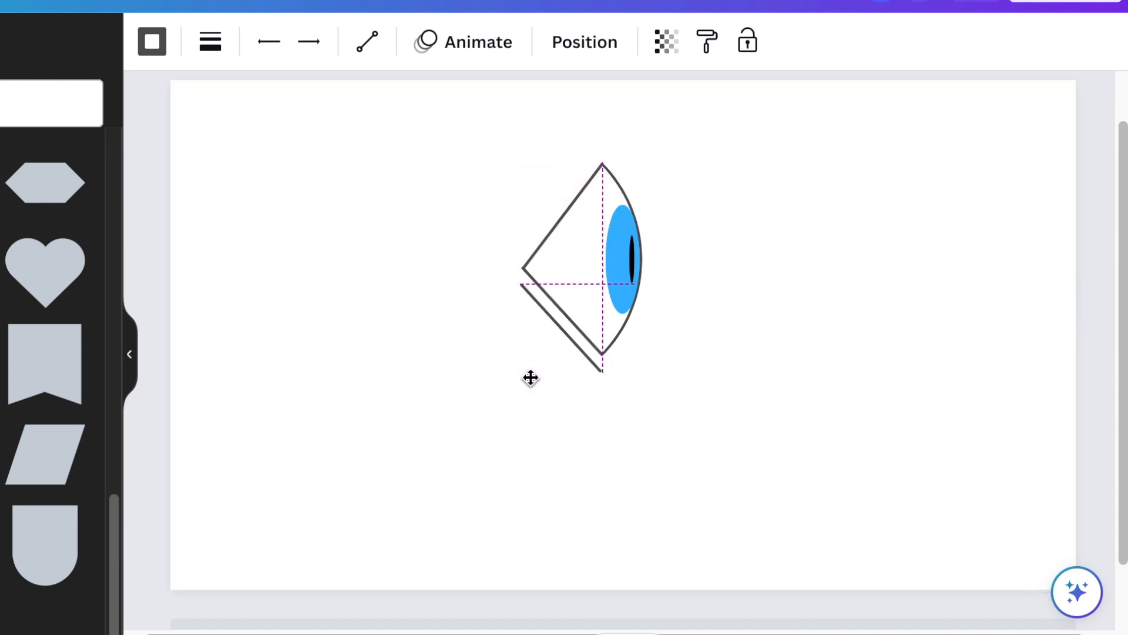
- Move the copied angle line outward around the eye and give it a hollow round end cap
{"action": "left_click_drag", "start_coordinate": [602, 362], "coordinate": [563, 403]}
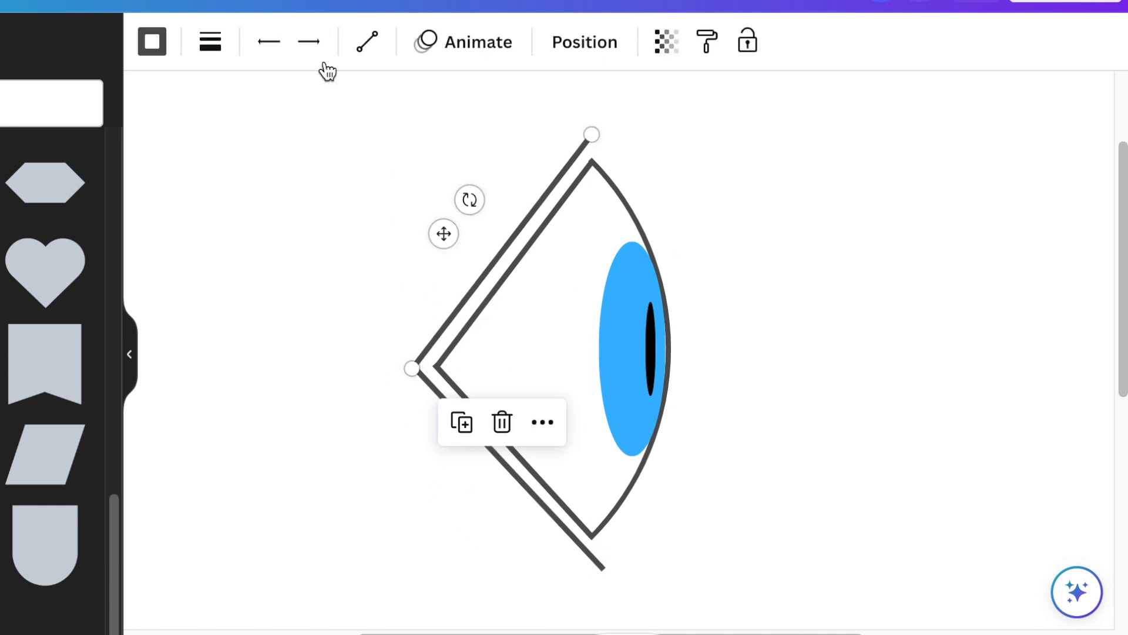
{"action": "left_click", "coordinate": [309, 41]}
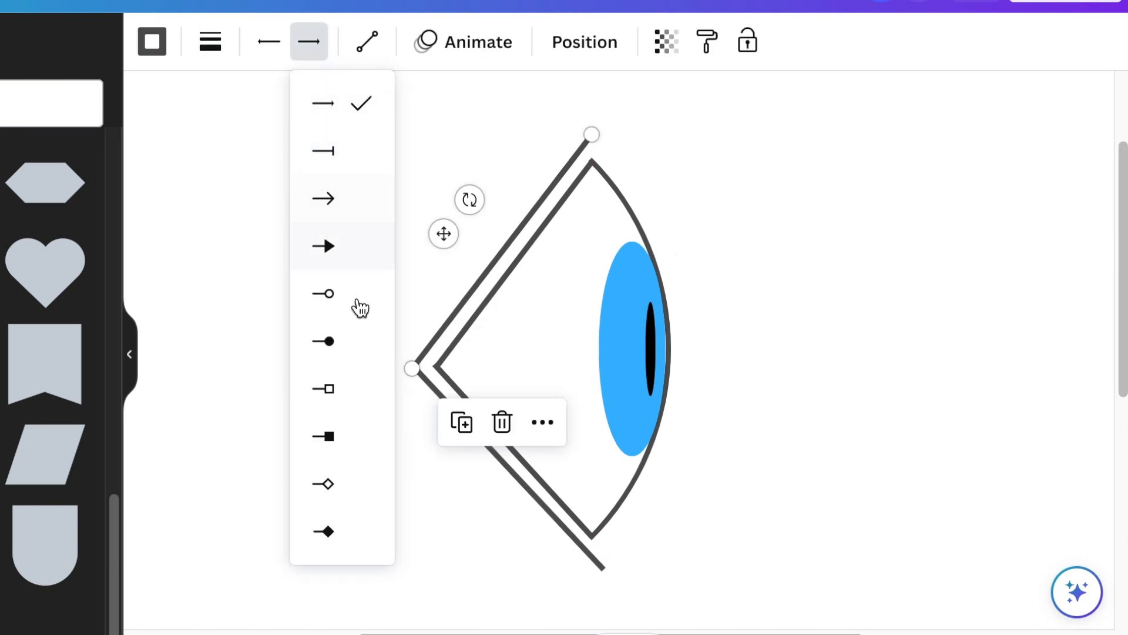
{"action": "left_click", "coordinate": [322, 293]}
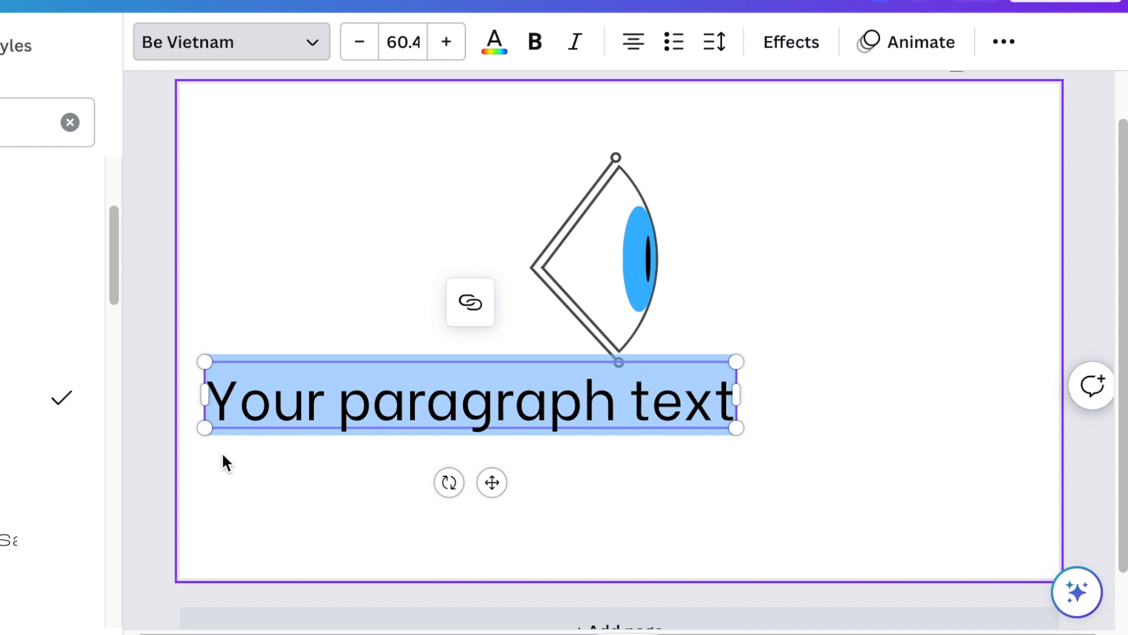
- Start the ScamTrust name in a text box beneath the eye logo
{"action": "type", "text": "Scam"}
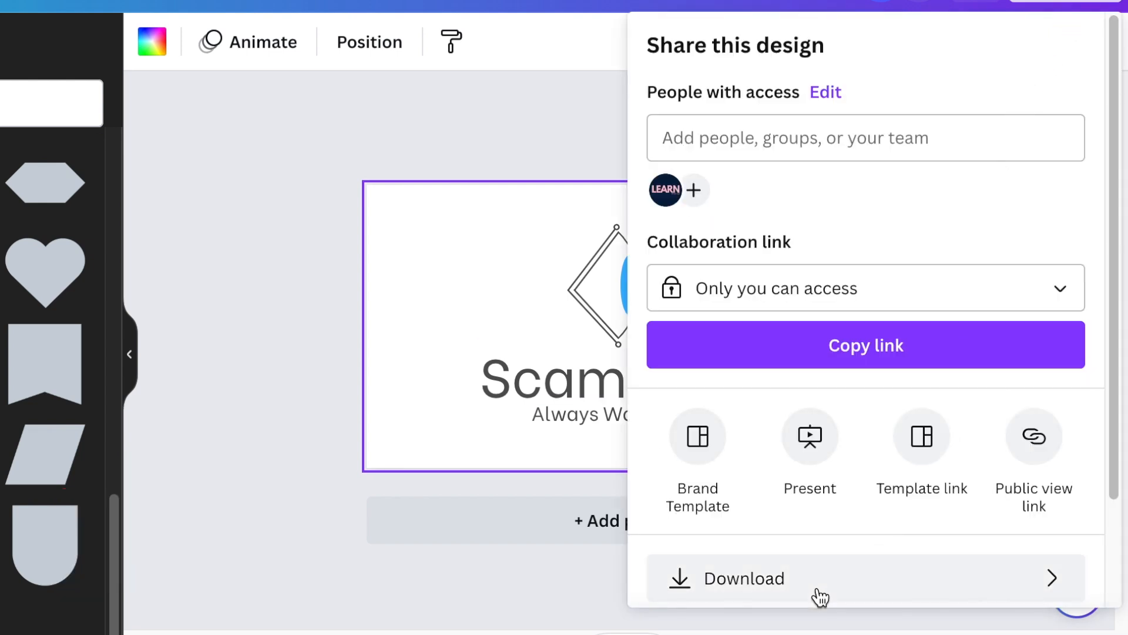
- Download the logo, move to a new second page and enlarge the letter S there
{"action": "left_click", "coordinate": [745, 578]}
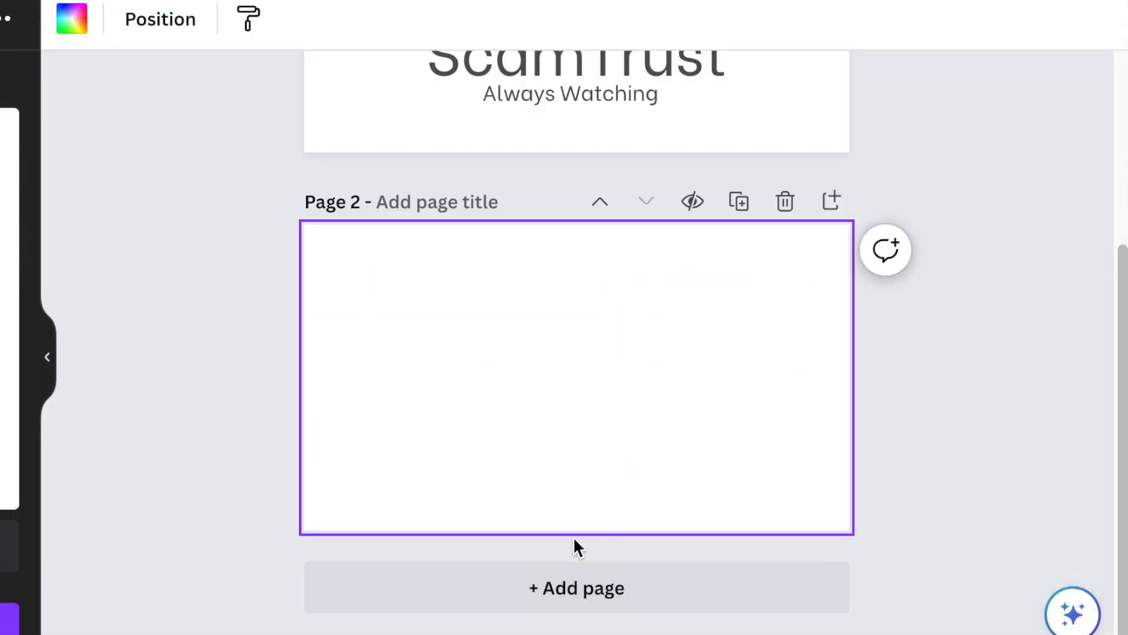
{"action": "left_click", "coordinate": [574, 79]}
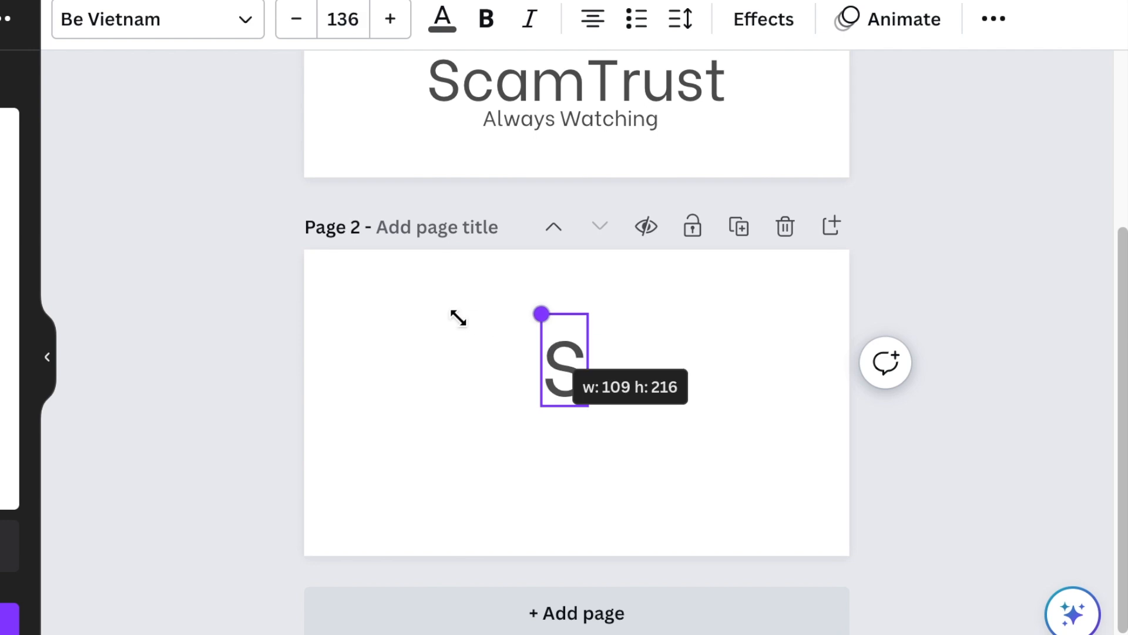
{"action": "left_click_drag", "start_coordinate": [541, 314], "coordinate": [435, 103]}
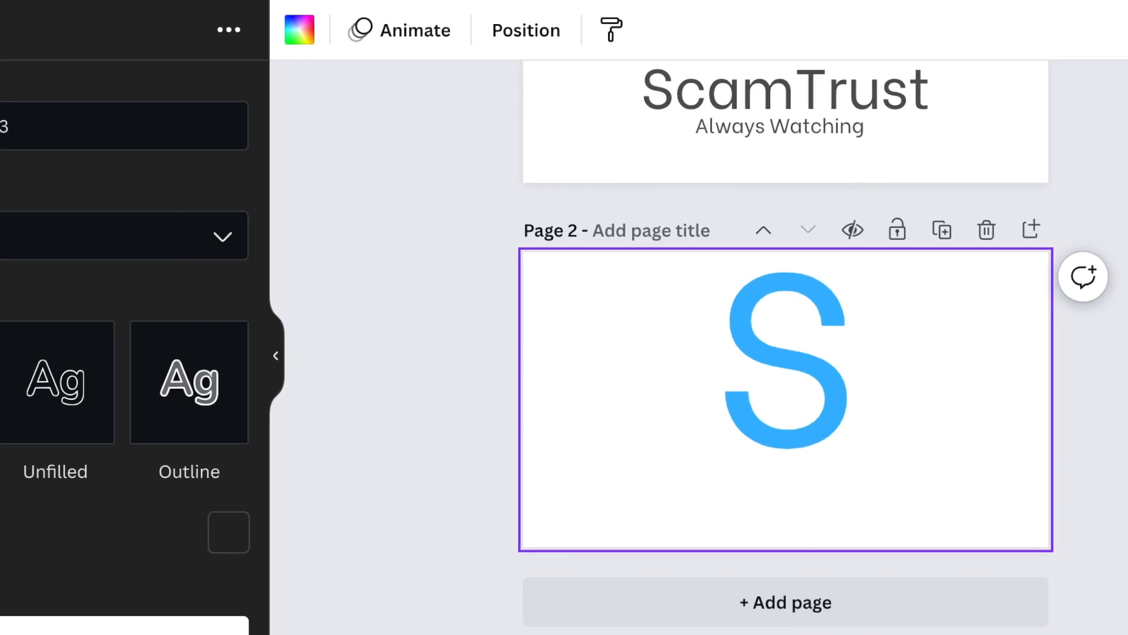
- Enter the word TRUST in TypeCraft and browse the font list for Legend Bold 123
{"action": "left_click", "coordinate": [41, 472]}
{"action": "type", "text": "T"}
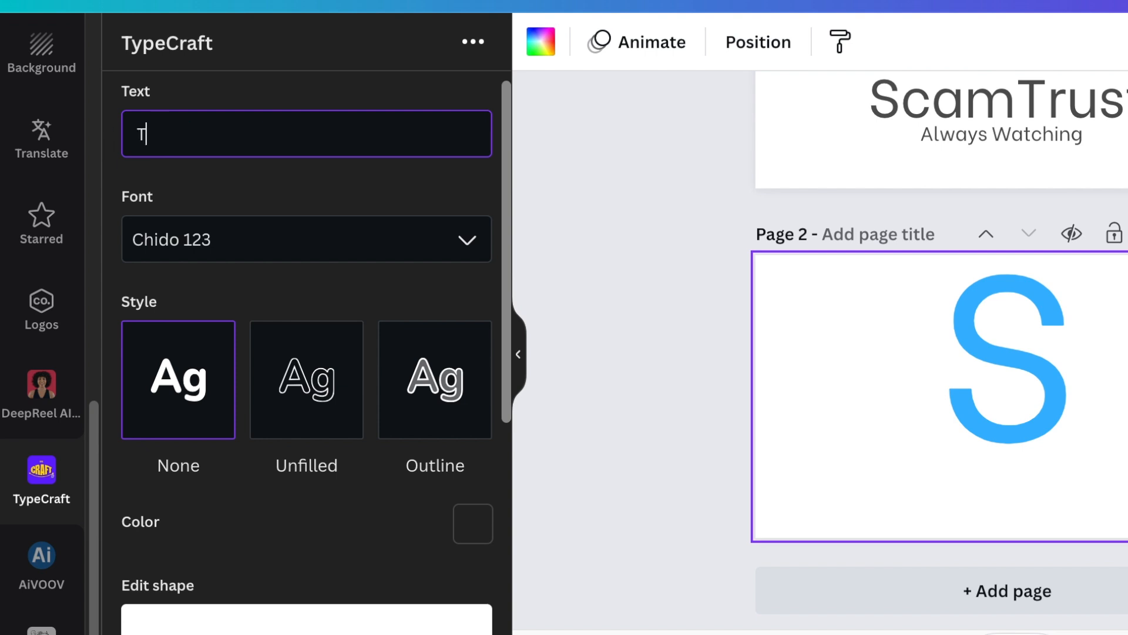
{"action": "type", "text": "RUST"}
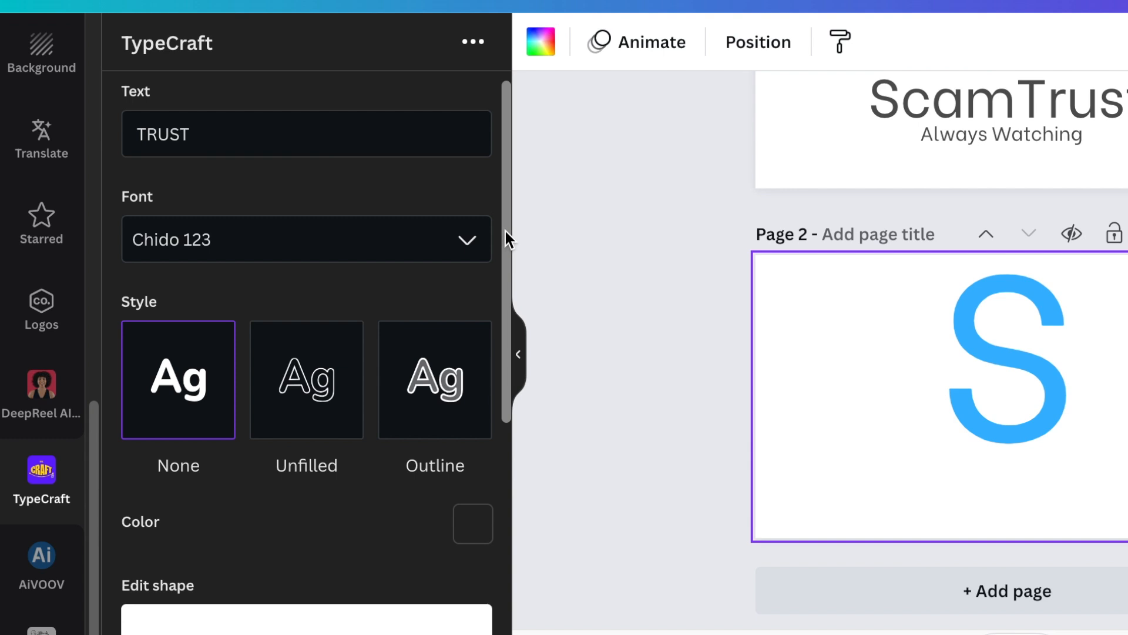
{"action": "left_click", "coordinate": [306, 240]}
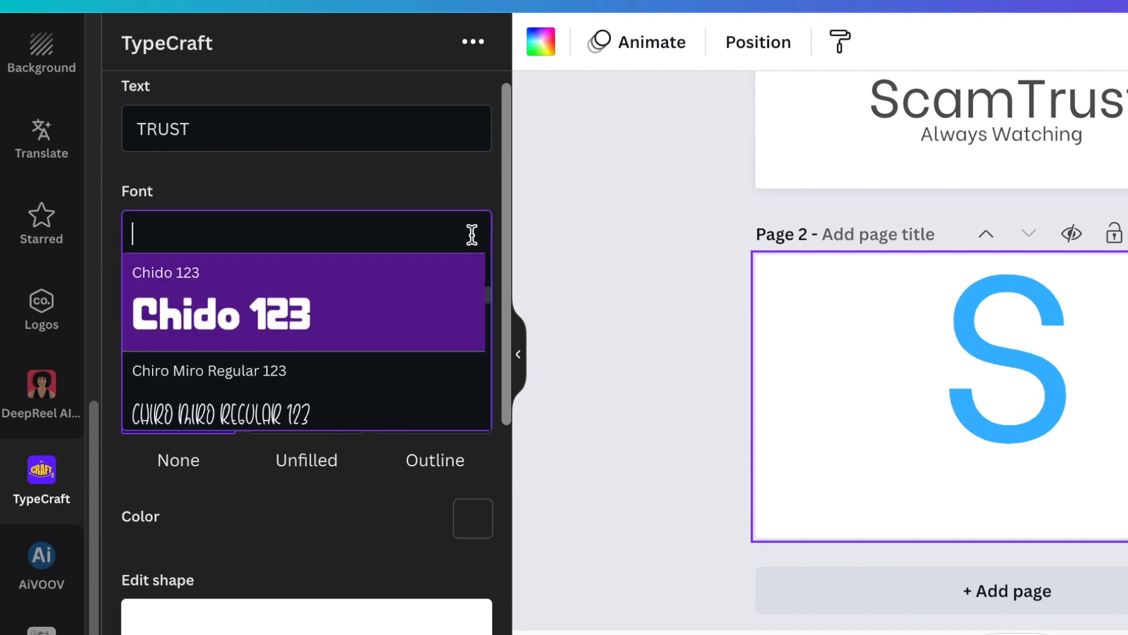
{"action": "scroll", "scroll_direction": "down", "scroll_amount": 3}
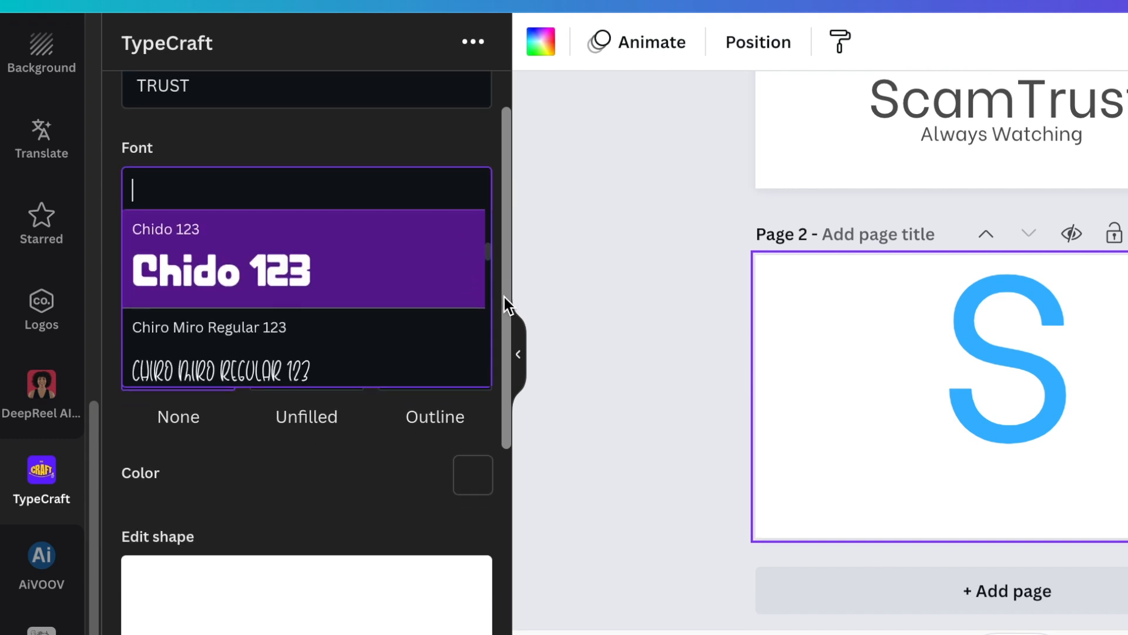
{"action": "scroll", "scroll_direction": "down", "scroll_amount": 3}
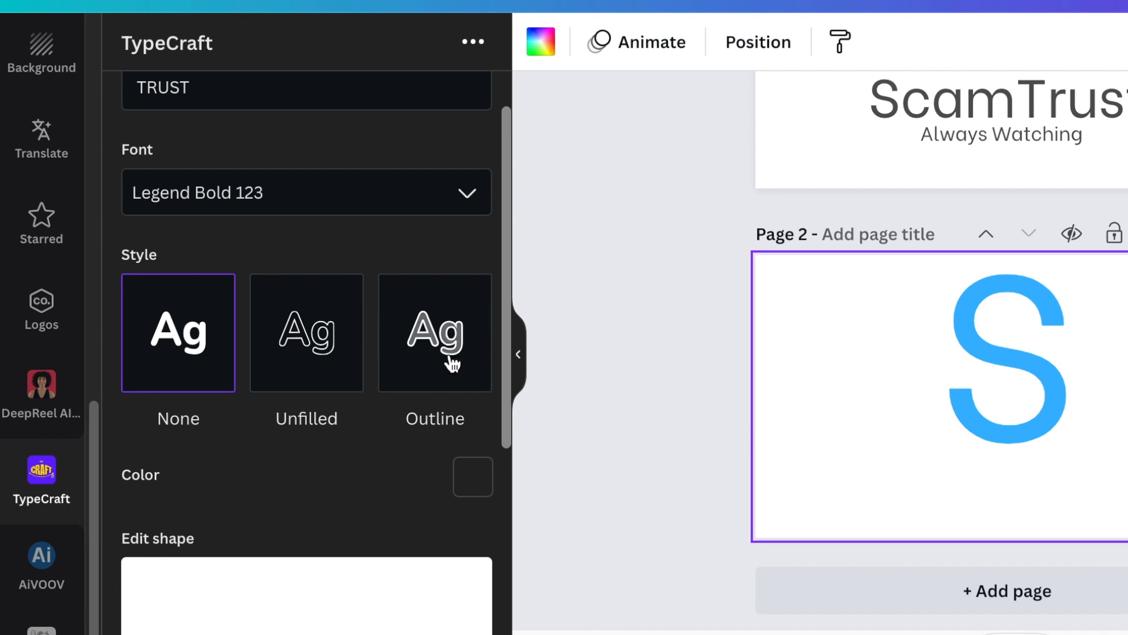
{"action": "mouse_move", "coordinate": [447, 353]}
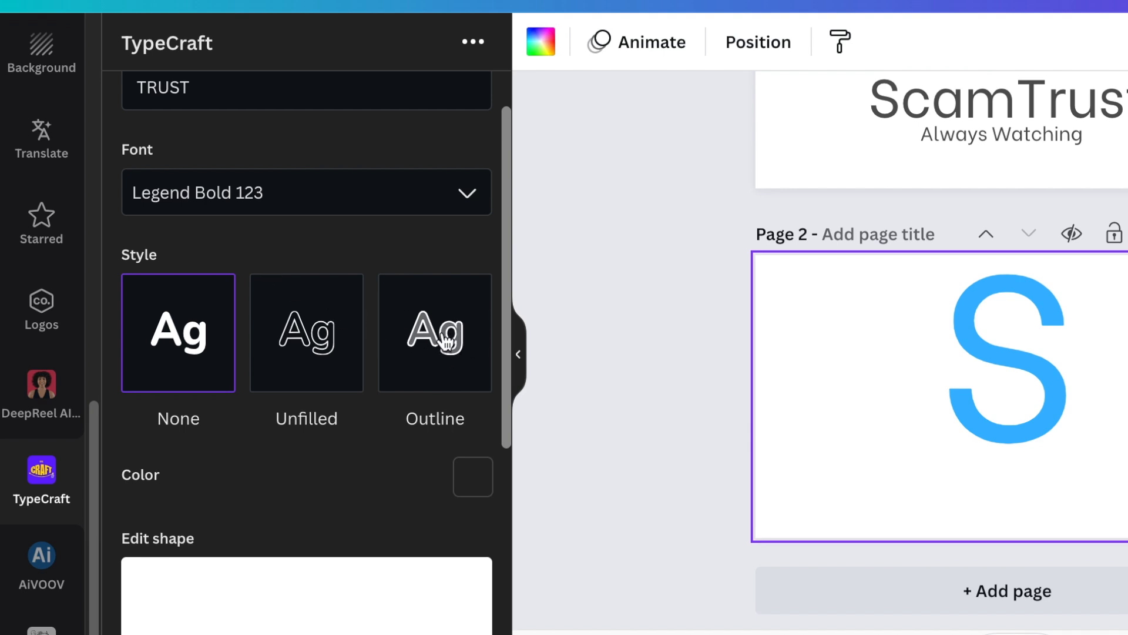
- Give TRUST the Outline style with yellow #ffe600 fill and a border colour
{"action": "left_click", "coordinate": [435, 331]}
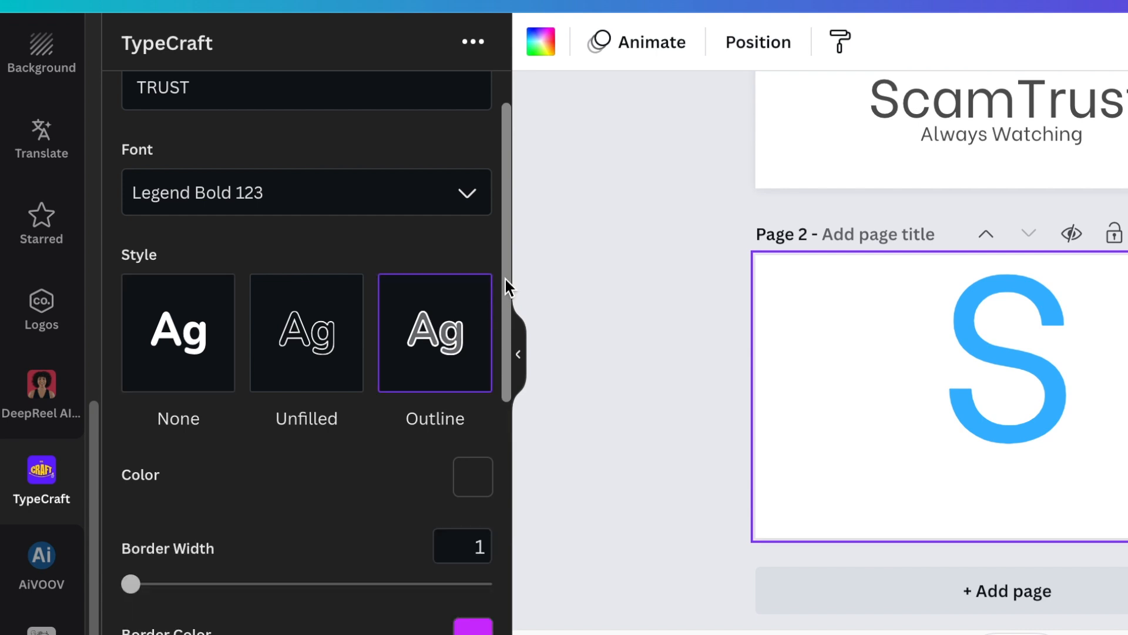
{"action": "left_click", "coordinate": [472, 476]}
{"action": "type", "text": "#ffe600"}
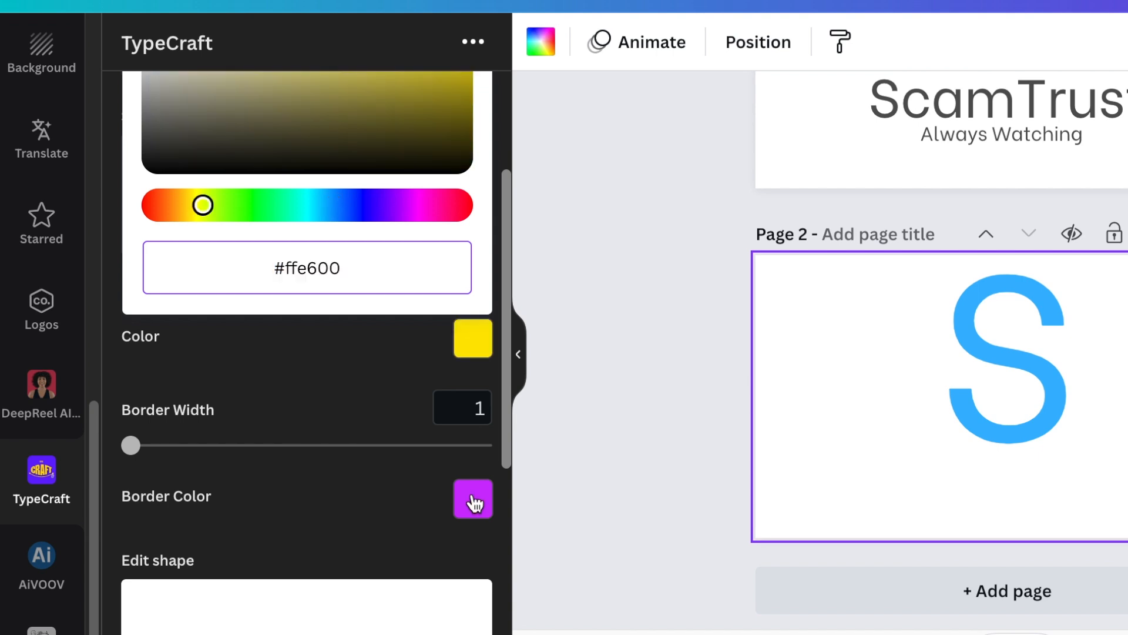
{"action": "left_click", "coordinate": [472, 498]}
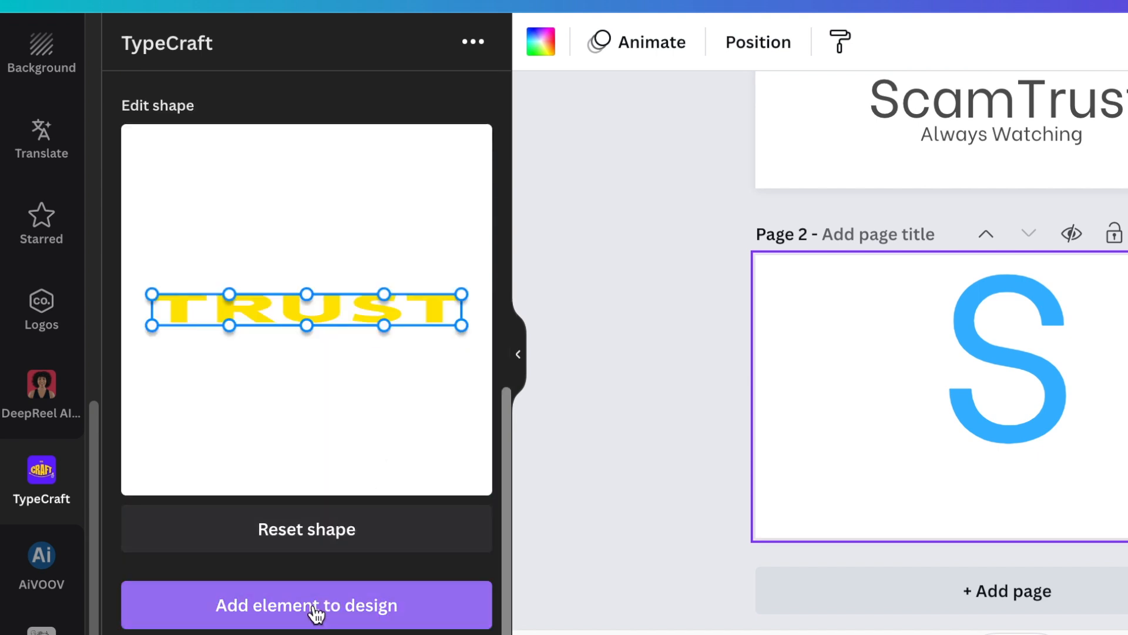
- Add TRUST to page 2, bend it into a wide U-curve under the S and update it
{"action": "left_click", "coordinate": [306, 604]}
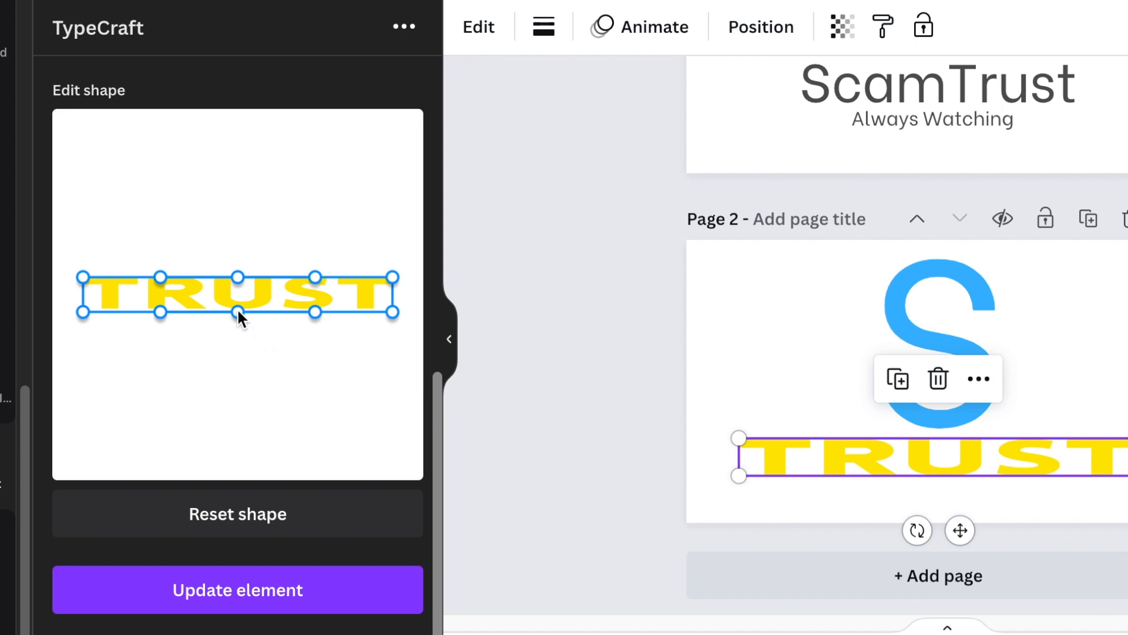
{"action": "left_click_drag", "start_coordinate": [238, 310], "coordinate": [219, 351]}
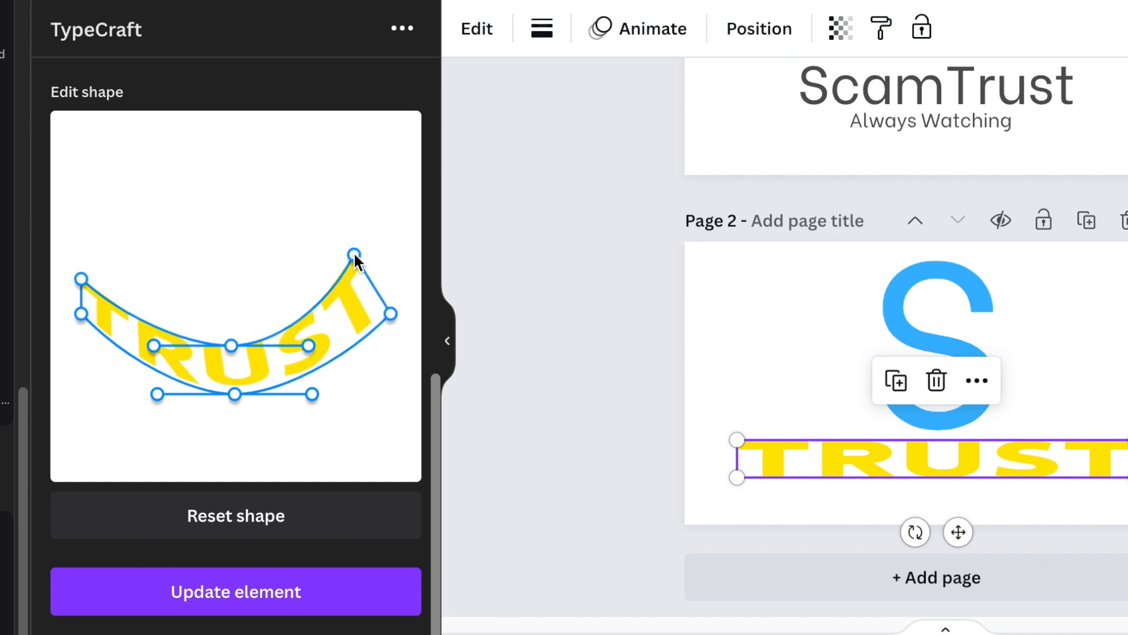
{"action": "left_click", "coordinate": [235, 591]}
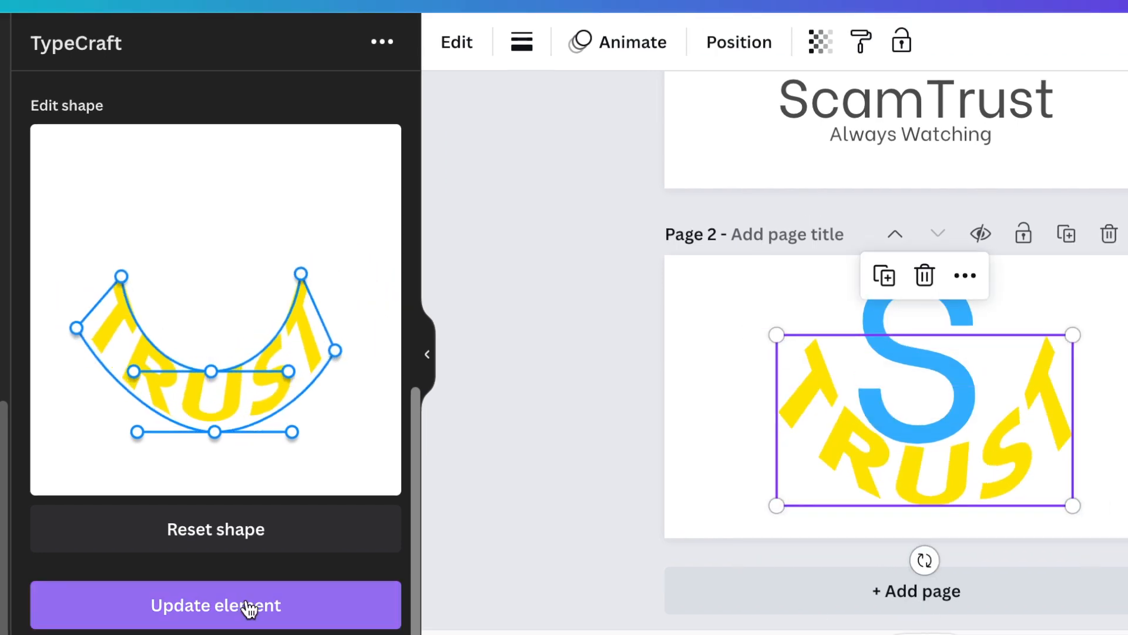
{"action": "left_click", "coordinate": [215, 604]}
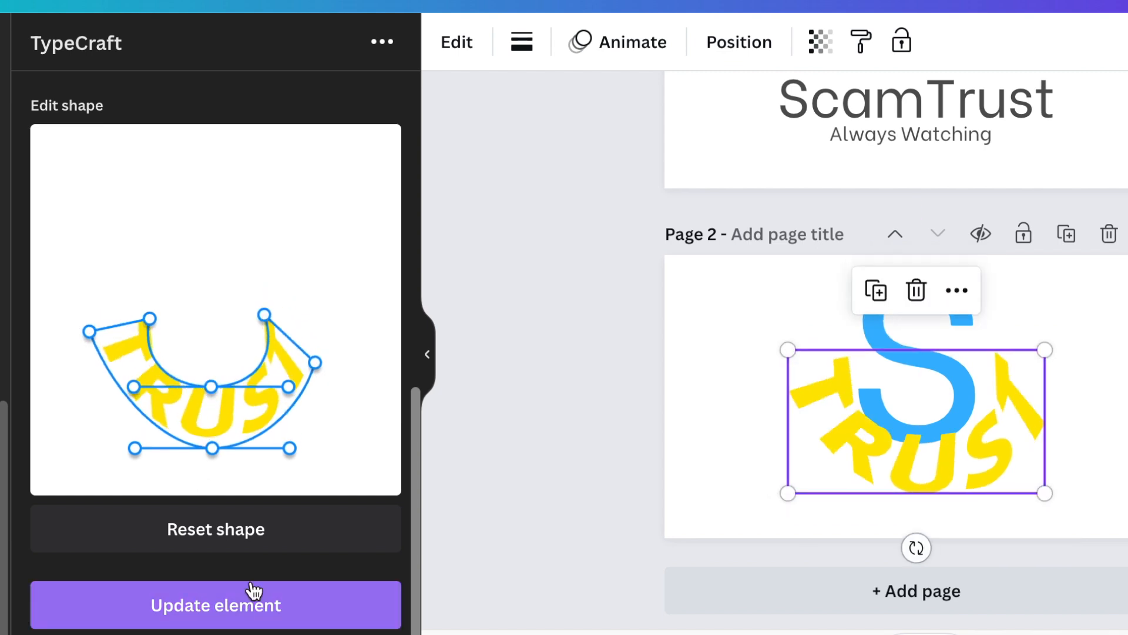
{"action": "left_click", "coordinate": [215, 604]}
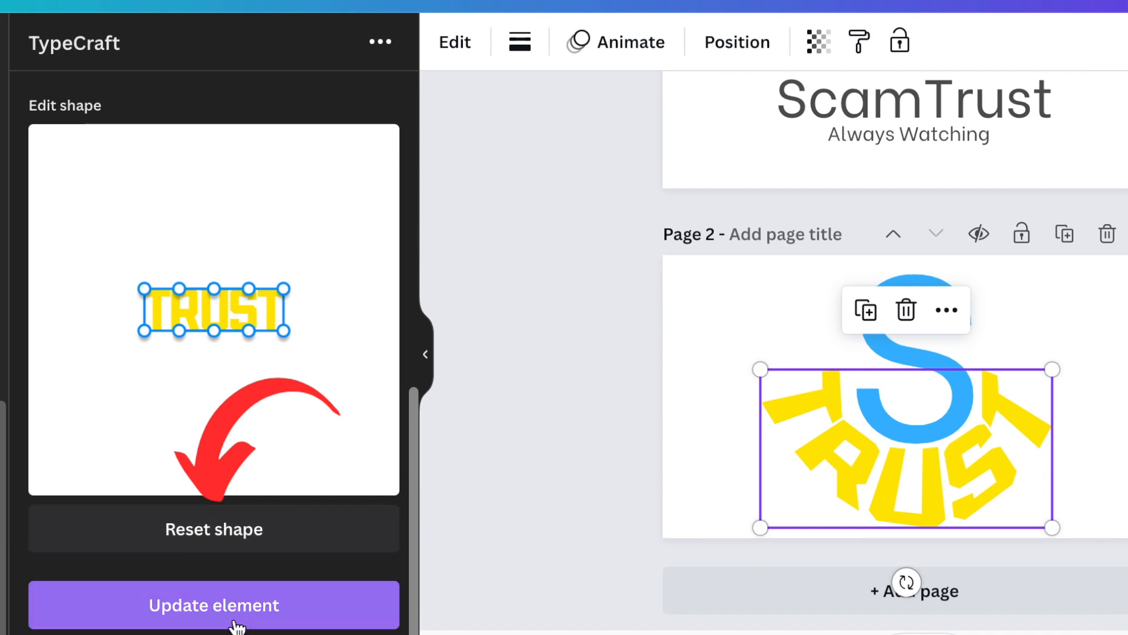
- Reset the shape, re-curve TRUST into a tighter arch under the S and update it
{"action": "left_click", "coordinate": [214, 604]}
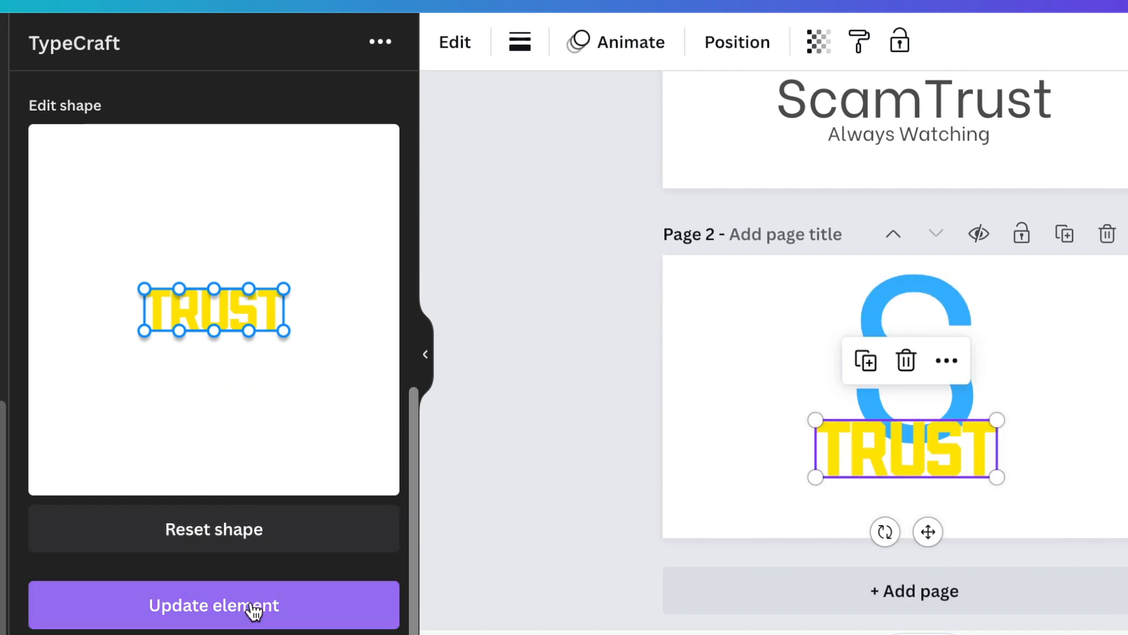
{"action": "left_click_drag", "start_coordinate": [813, 478], "coordinate": [738, 502]}
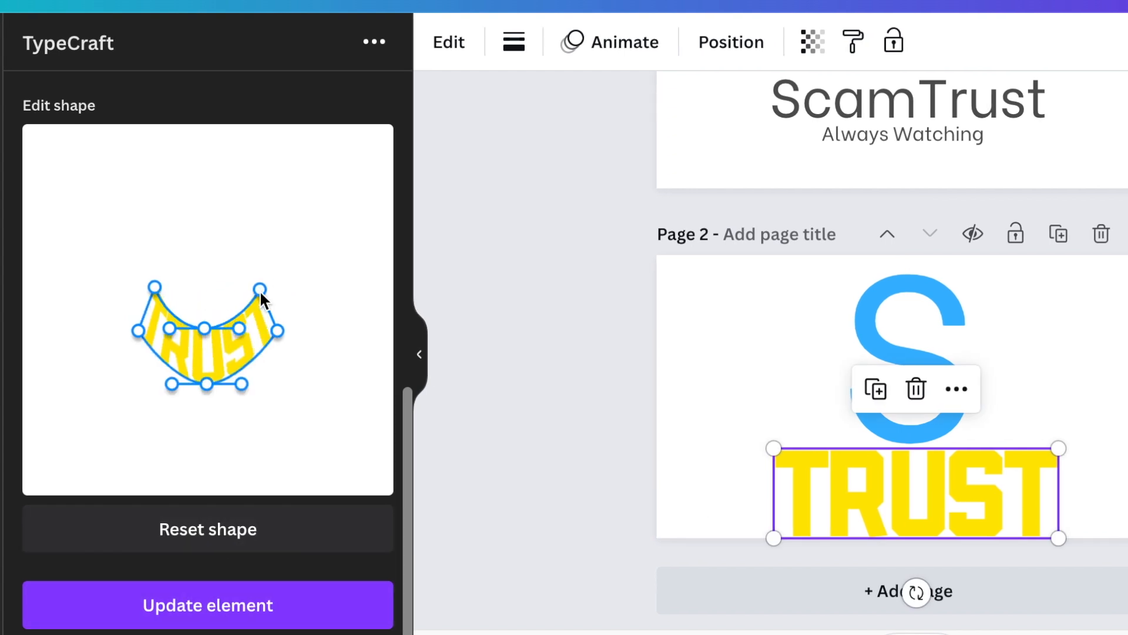
{"action": "left_click", "coordinate": [206, 604]}
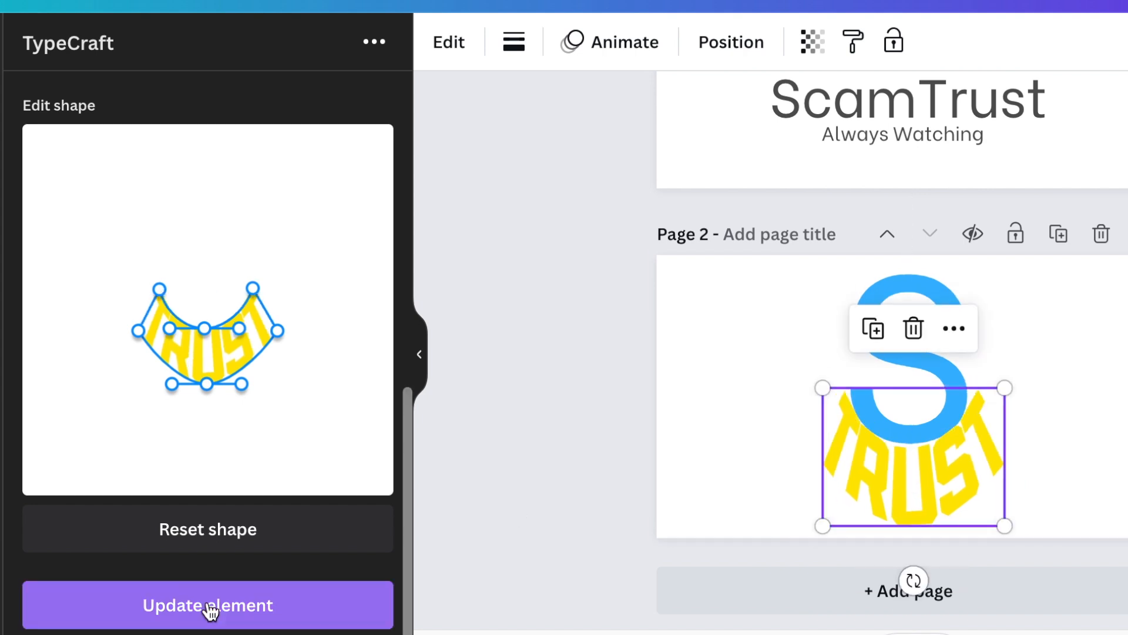
{"action": "left_click", "coordinate": [207, 605]}
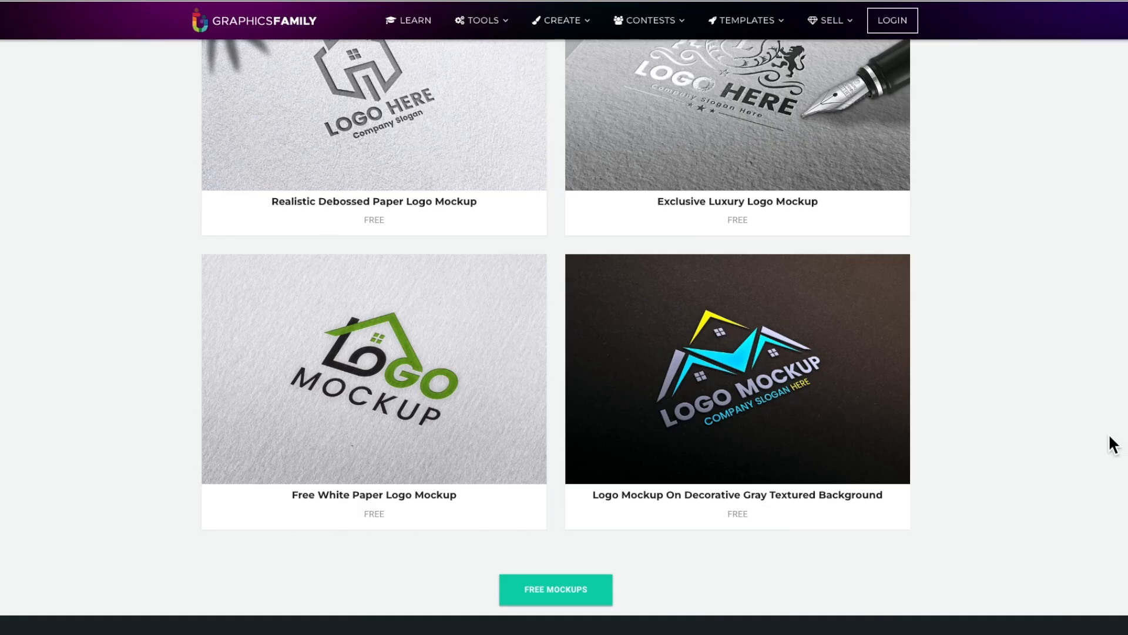
- Find the Logo Mockup On Decorative Gray Textured Background thumbnail in Free Mockups Download and open it
{"action": "scroll", "scroll_direction": "down", "scroll_amount": 3}
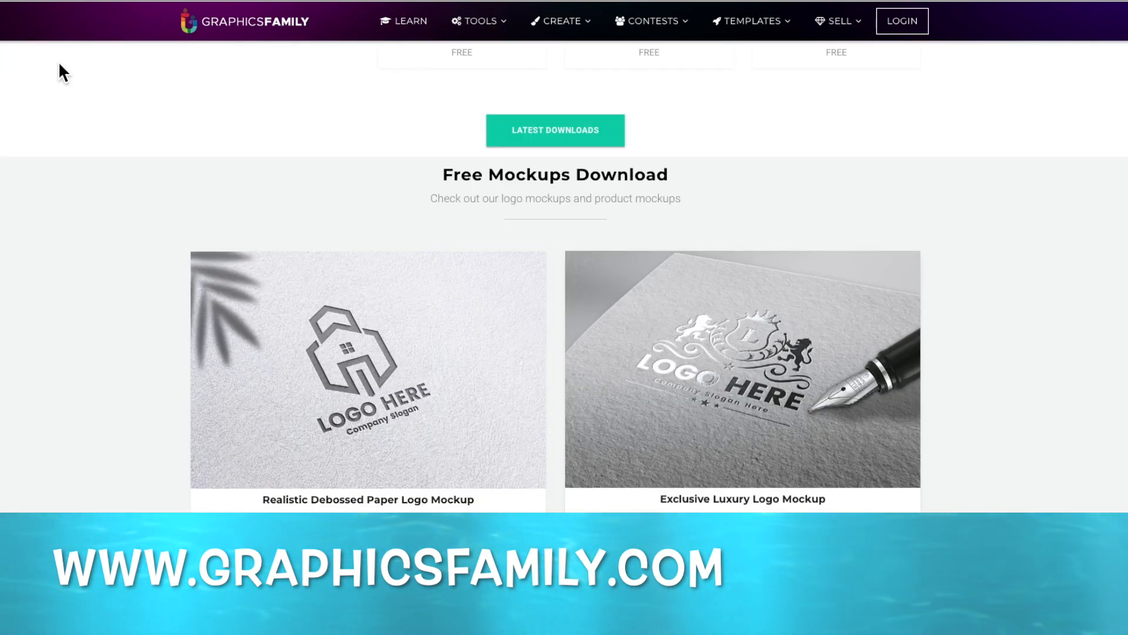
{"action": "scroll", "scroll_direction": "down", "scroll_amount": 3}
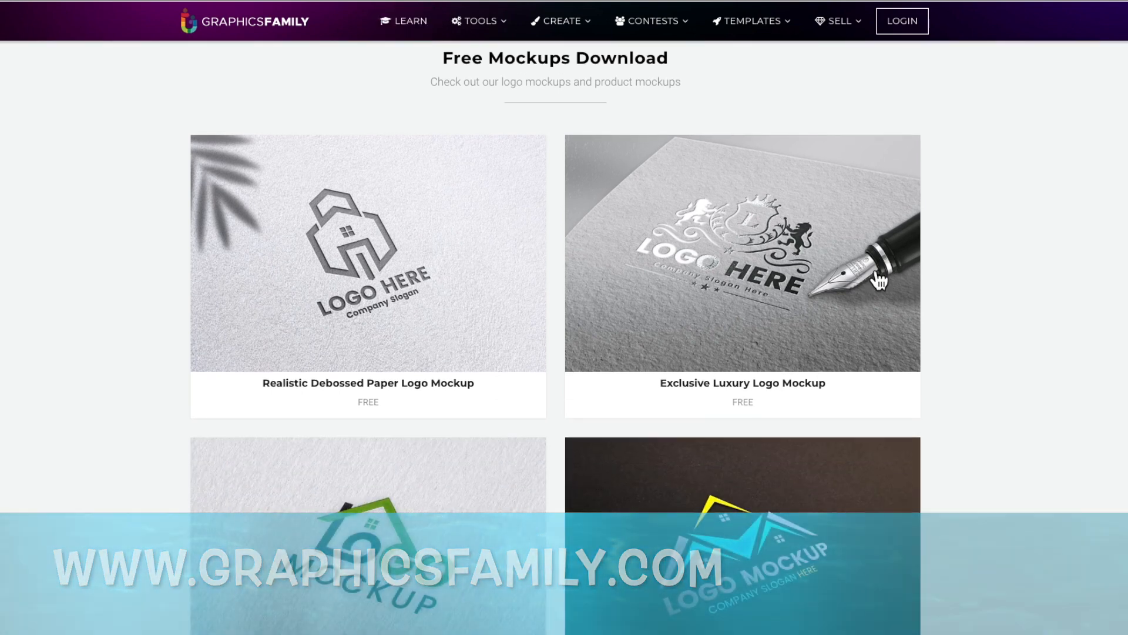
{"action": "scroll", "scroll_direction": "down", "scroll_amount": 3}
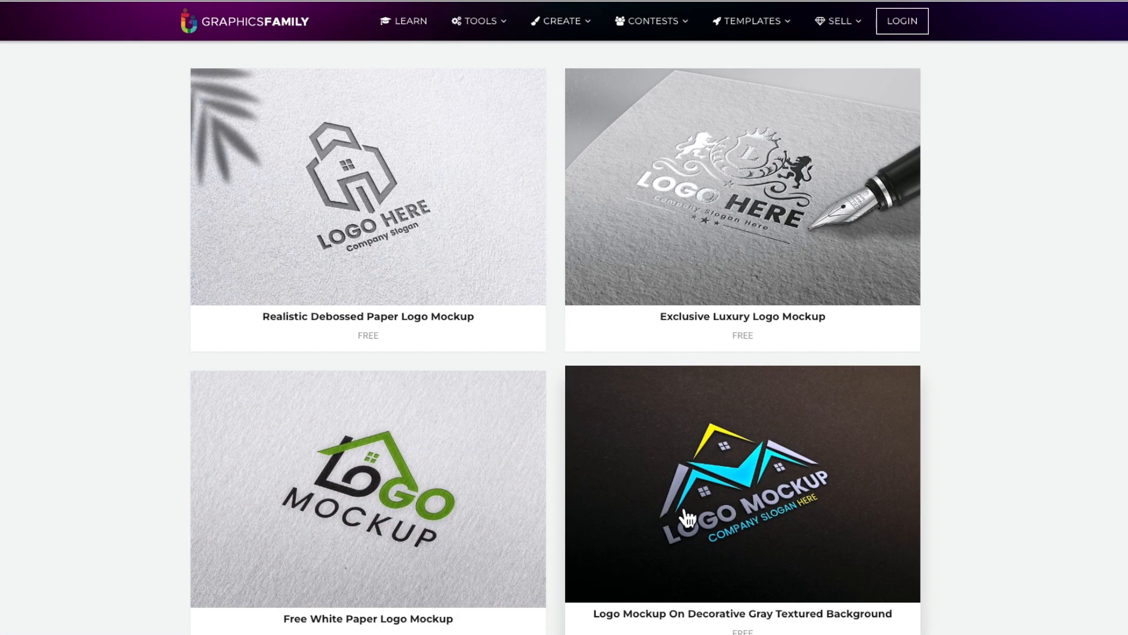
{"action": "mouse_move", "coordinate": [766, 521]}
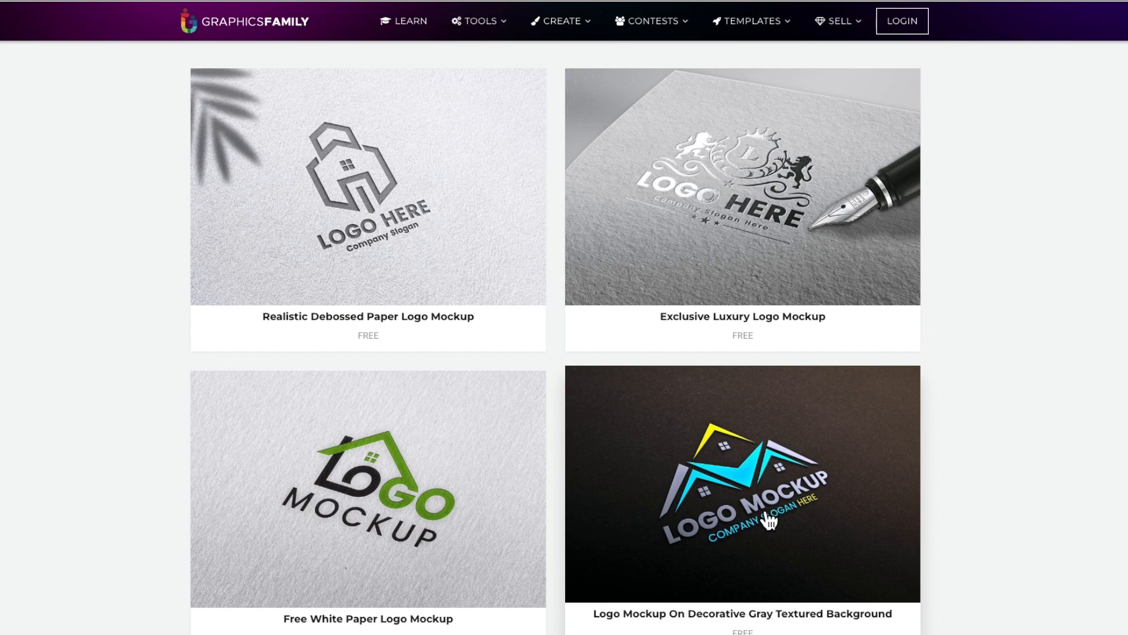
{"action": "left_click", "coordinate": [742, 483]}
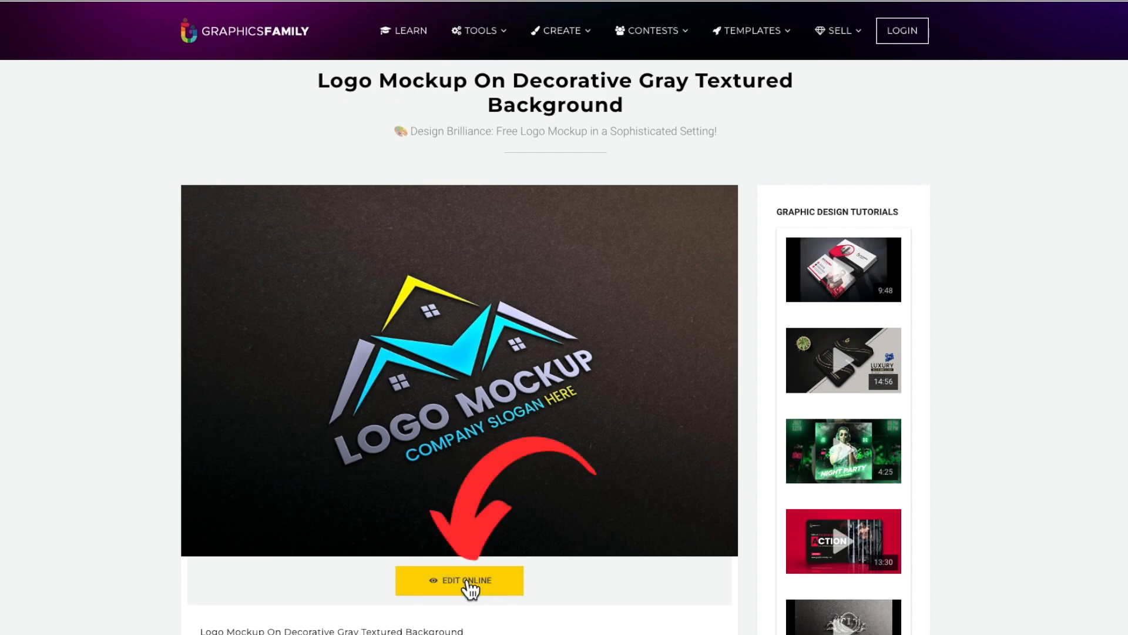
- Edit the mockup online in Photopea and place the S and TRUST logo from the computer into its smart object
{"action": "left_click", "coordinate": [459, 580]}
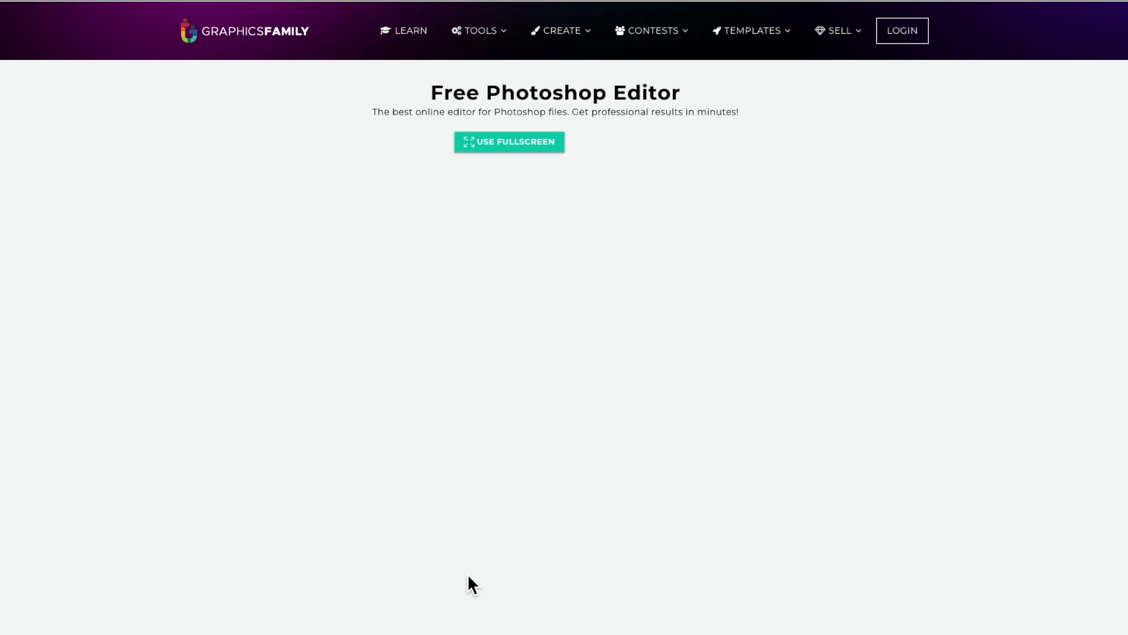
{"action": "left_click", "coordinate": [509, 142]}
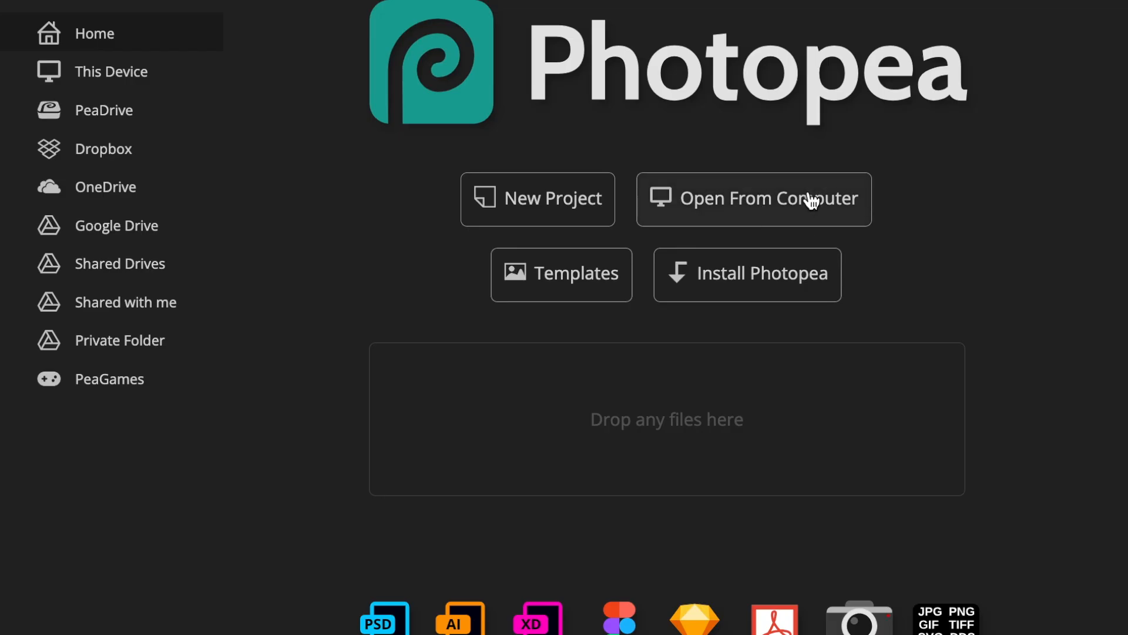
{"action": "left_click", "coordinate": [753, 198]}
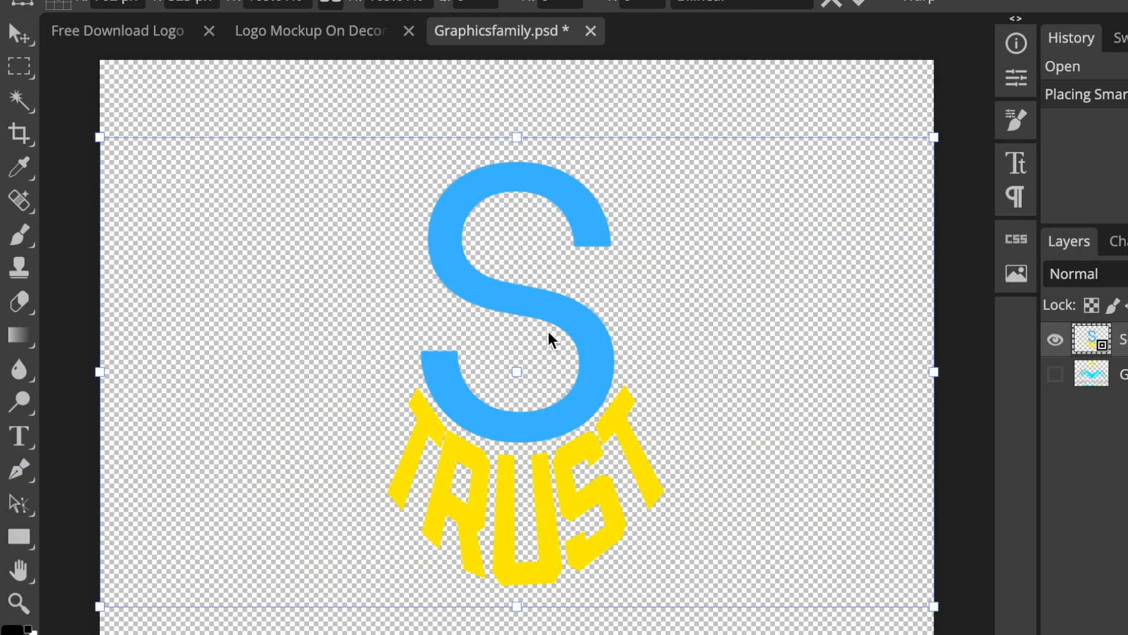
- Save the smart object so the blue S and yellow TRUST logo shows on the dark textured mockup
{"action": "left_click", "coordinate": [40, 3]}
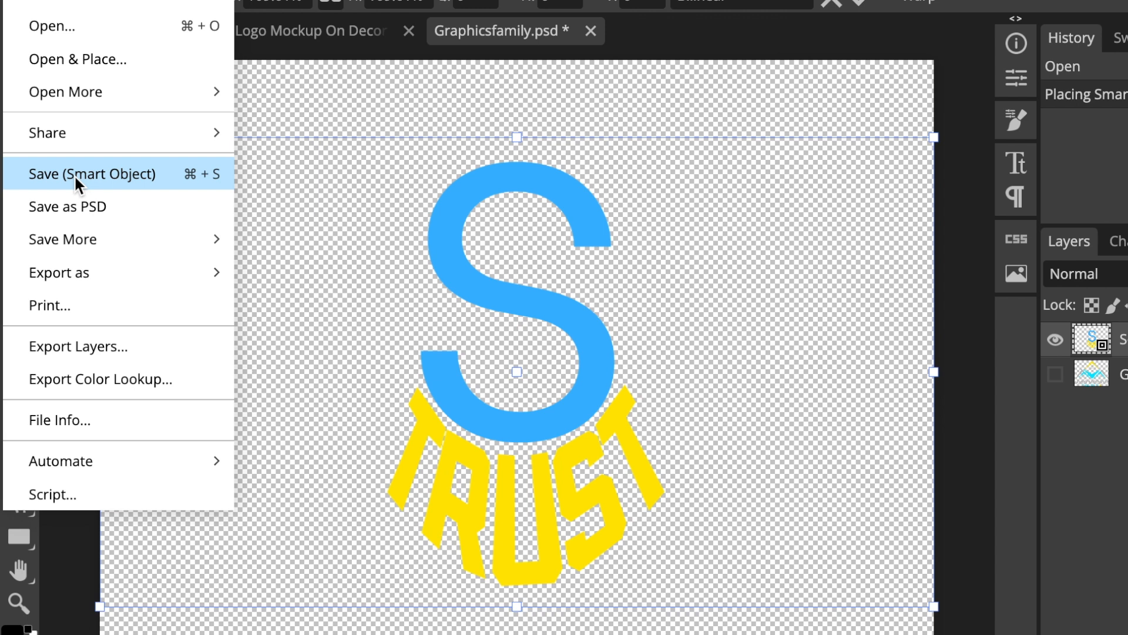
{"action": "left_click", "coordinate": [92, 173]}
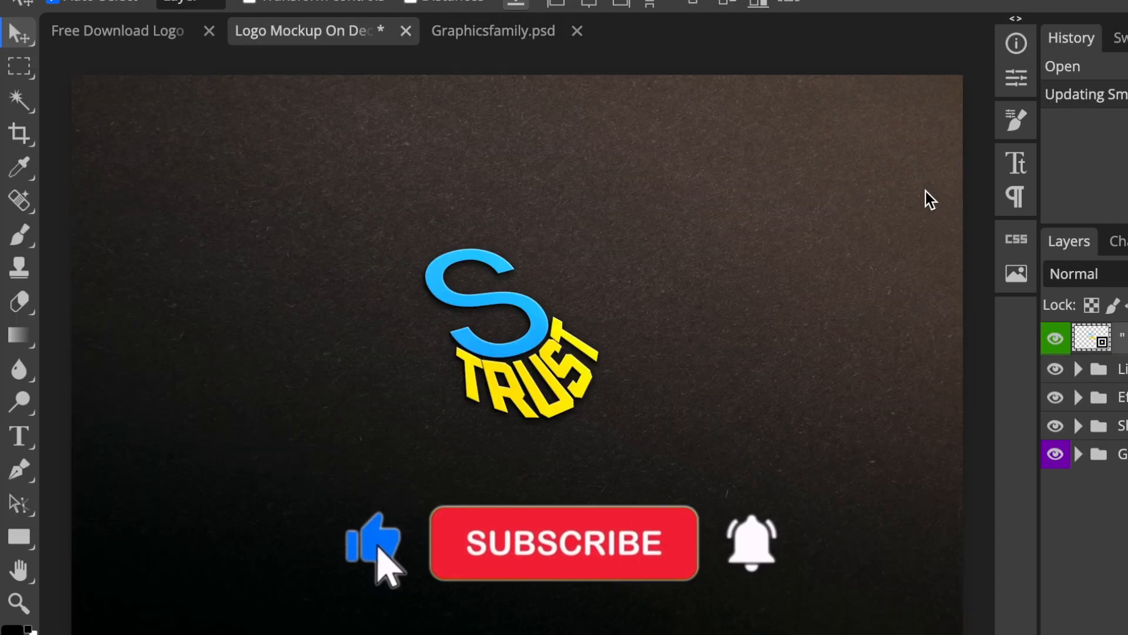